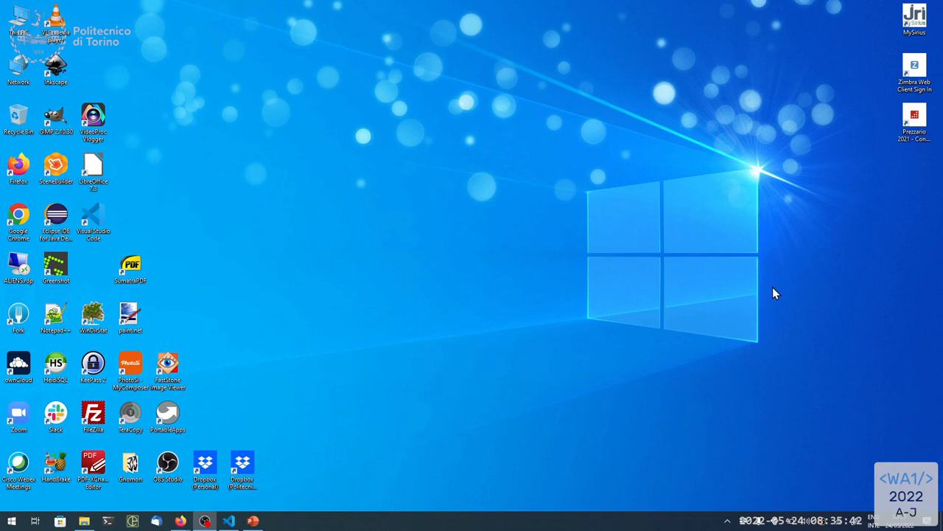
mouse_move(789, 24)
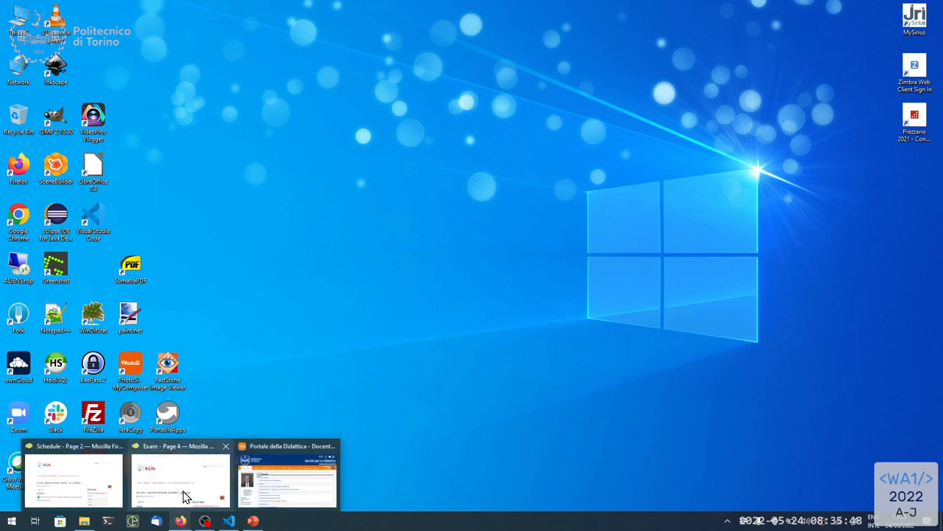
left_click(72, 479)
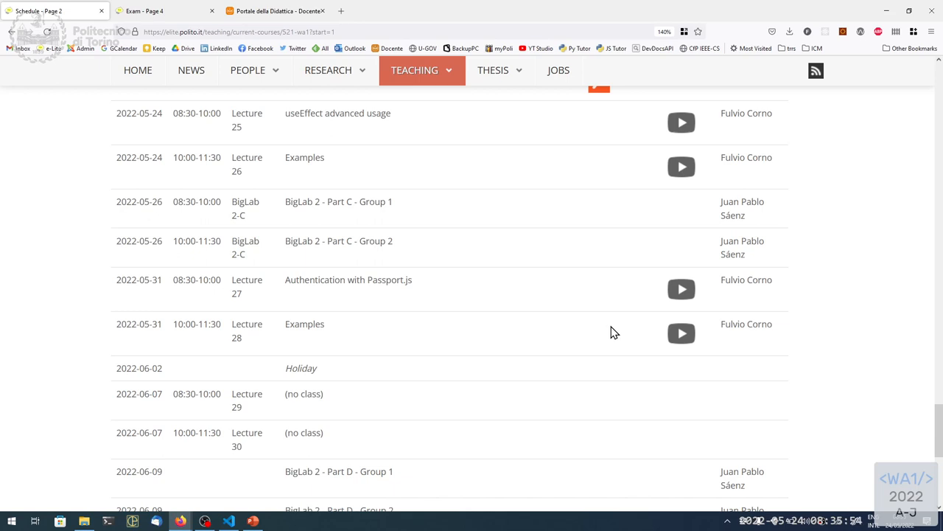
mouse_move(637, 306)
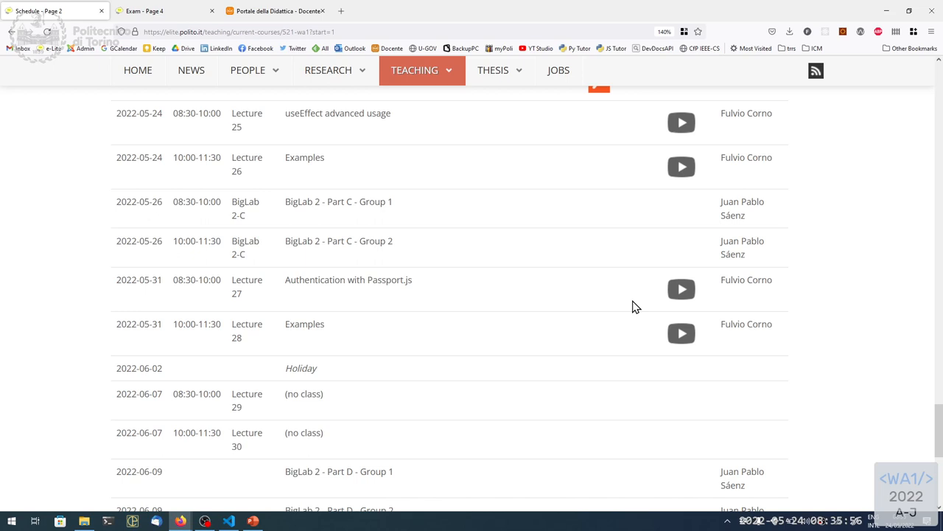
mouse_move(641, 288)
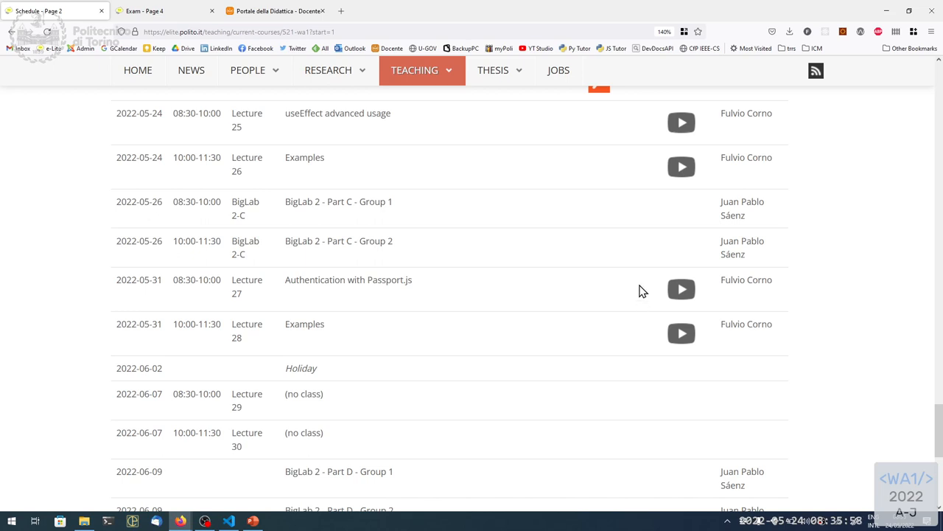
mouse_move(644, 263)
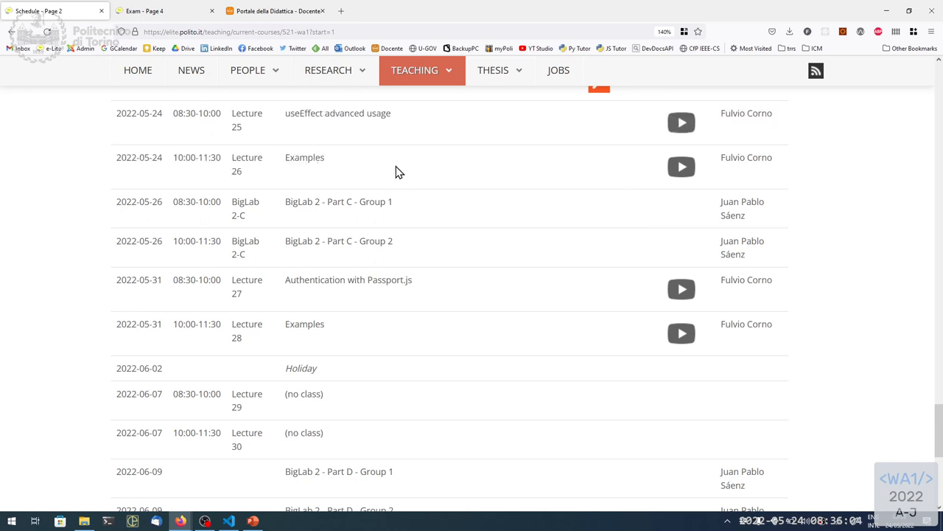
mouse_move(403, 168)
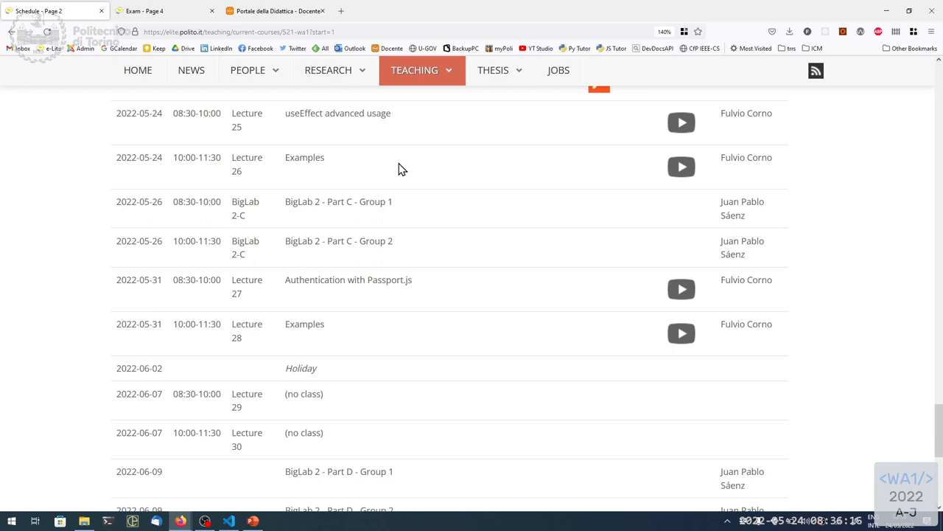
mouse_move(367, 283)
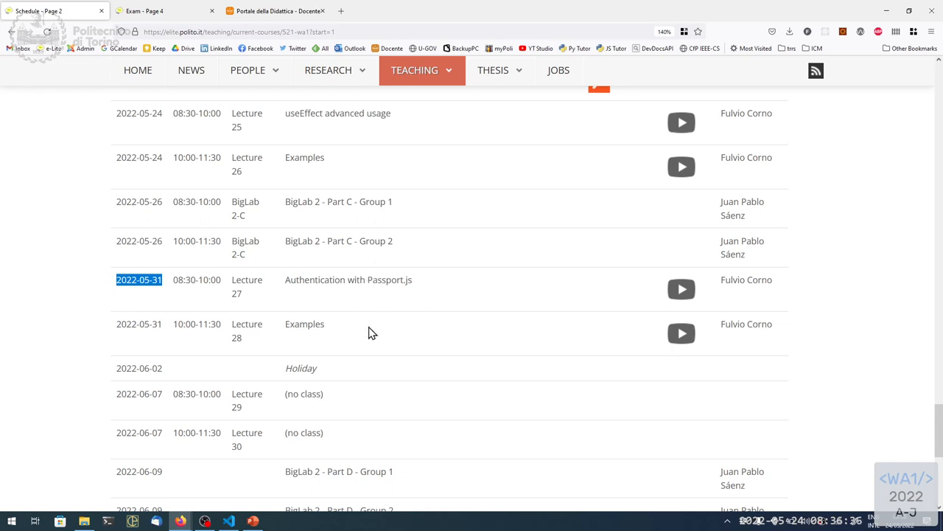
mouse_move(368, 365)
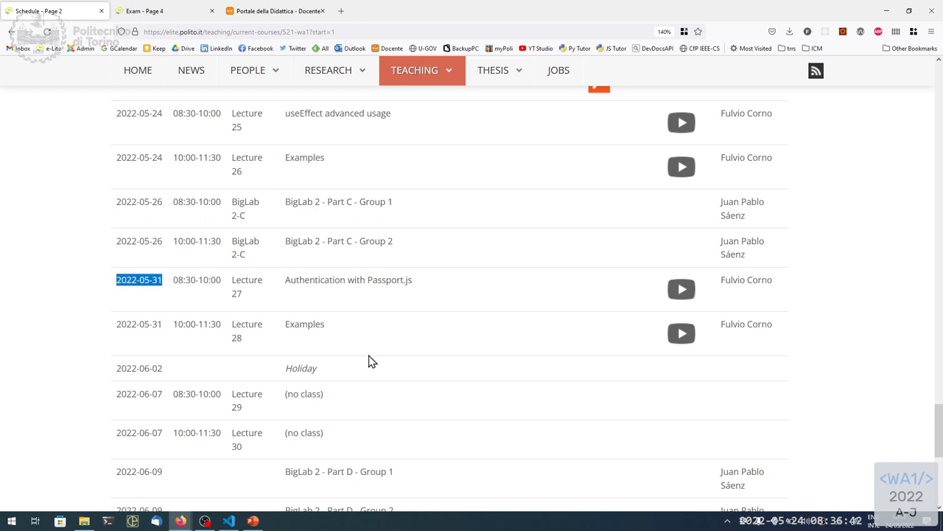
double_click(339, 200)
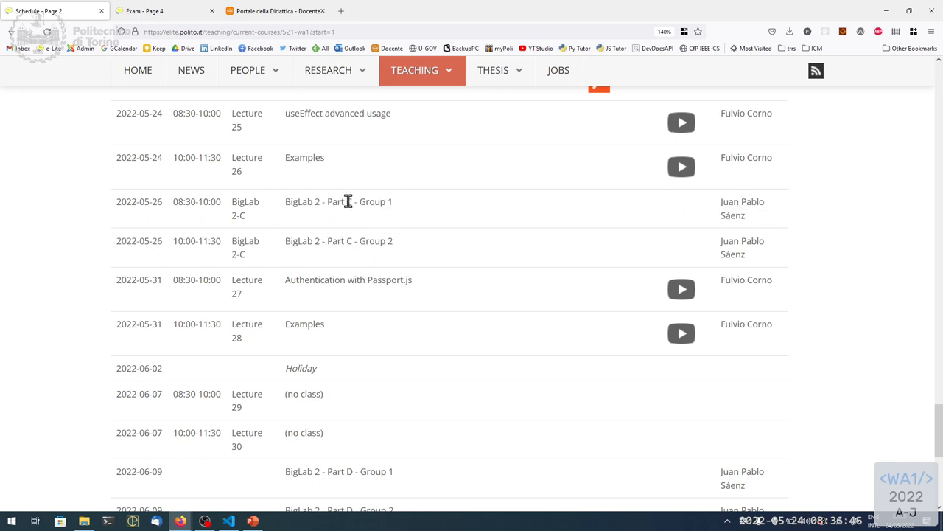
scroll("down", 3)
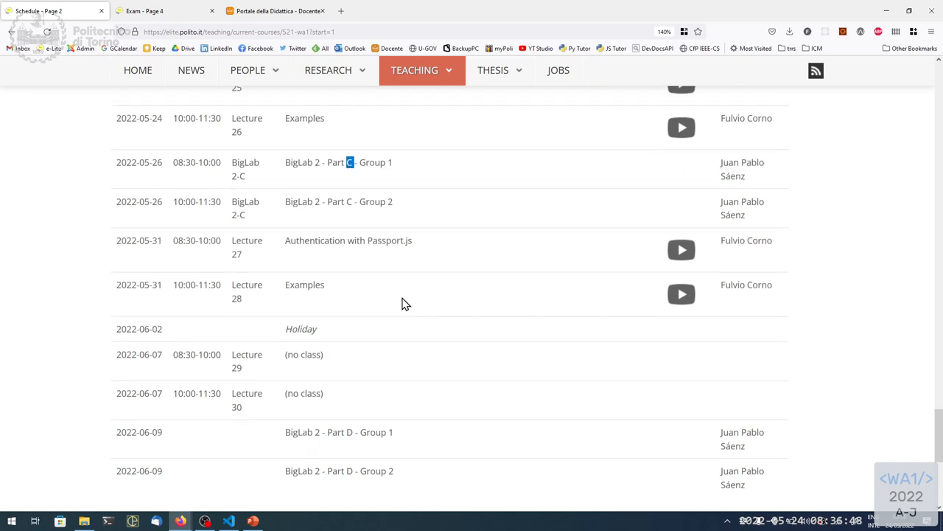
scroll("down", 3)
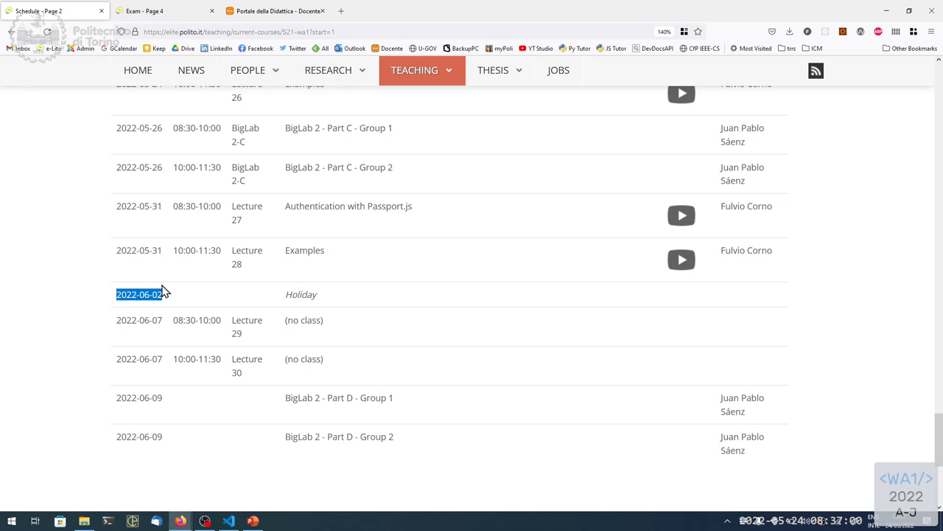
mouse_move(382, 406)
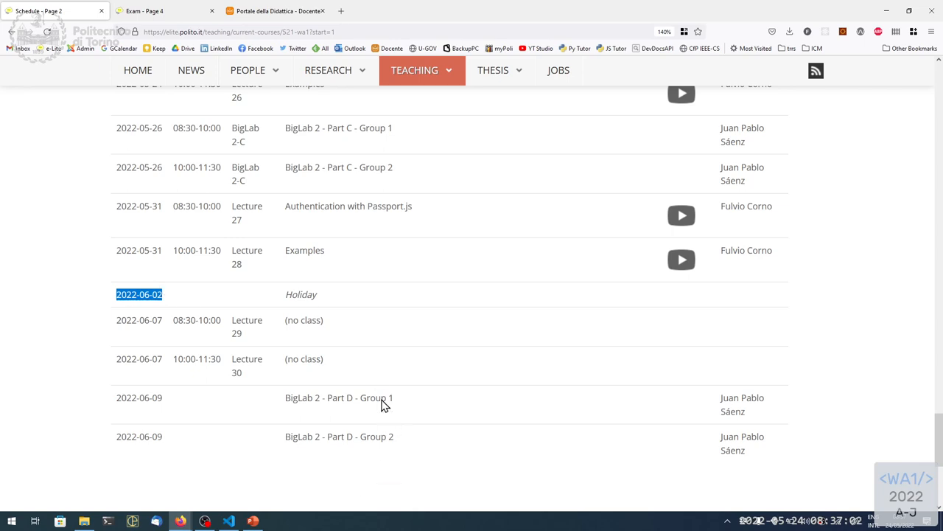
mouse_move(359, 424)
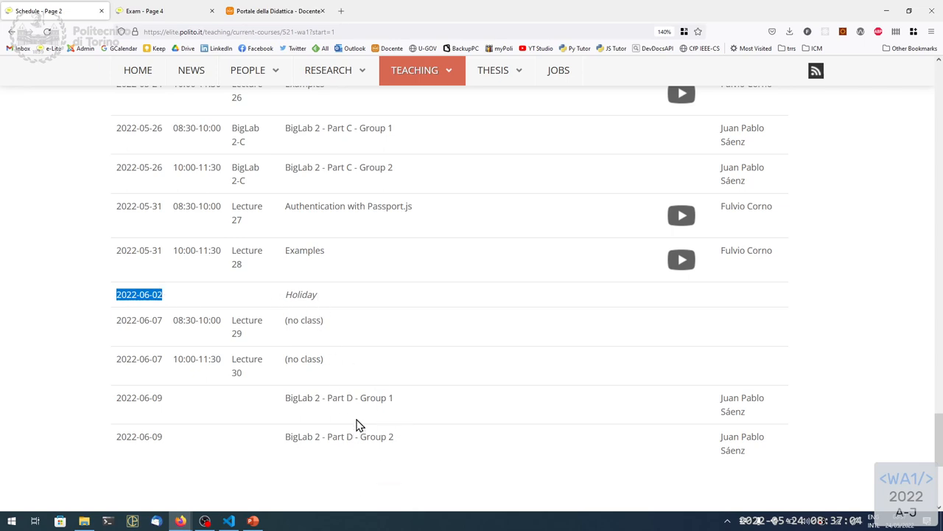
mouse_move(358, 397)
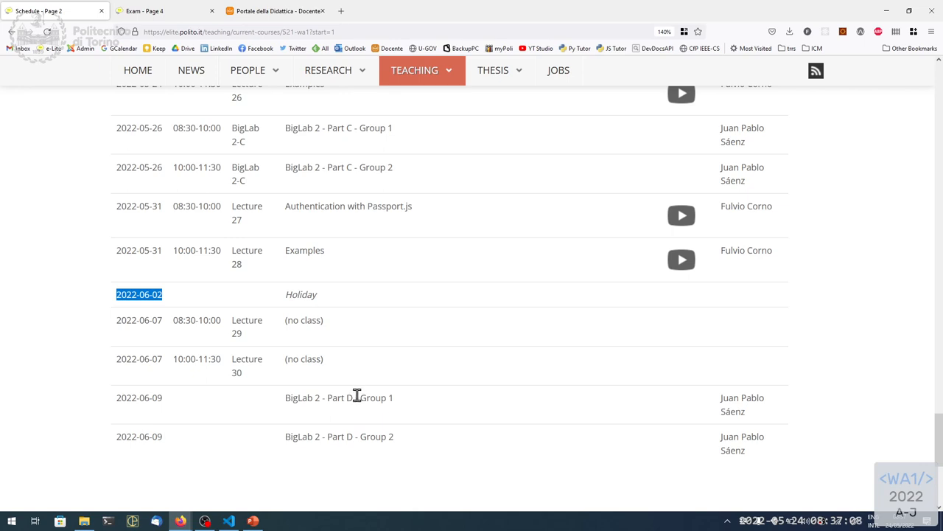
mouse_move(301, 319)
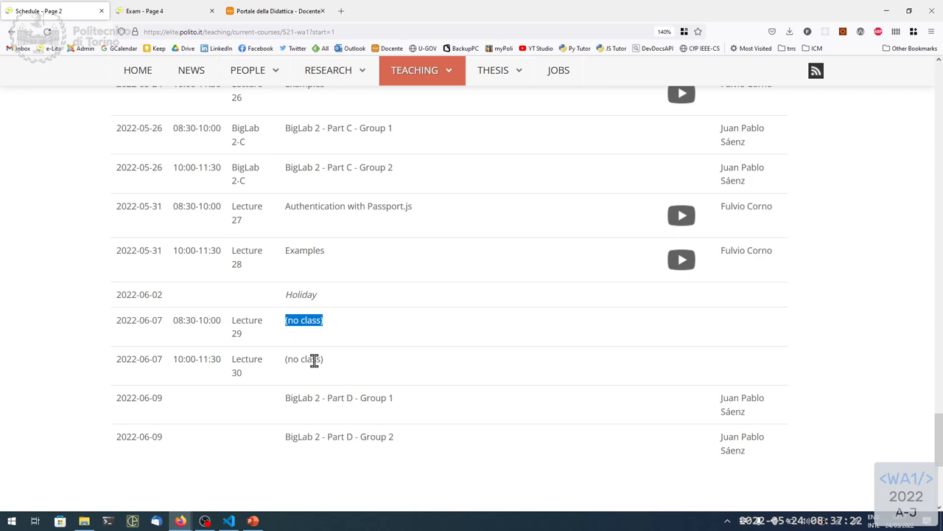
mouse_move(301, 378)
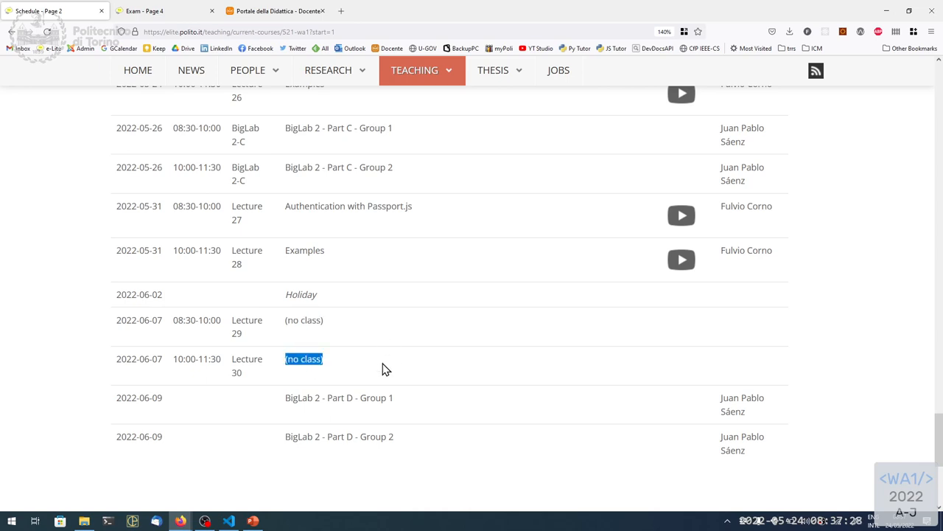
mouse_move(389, 206)
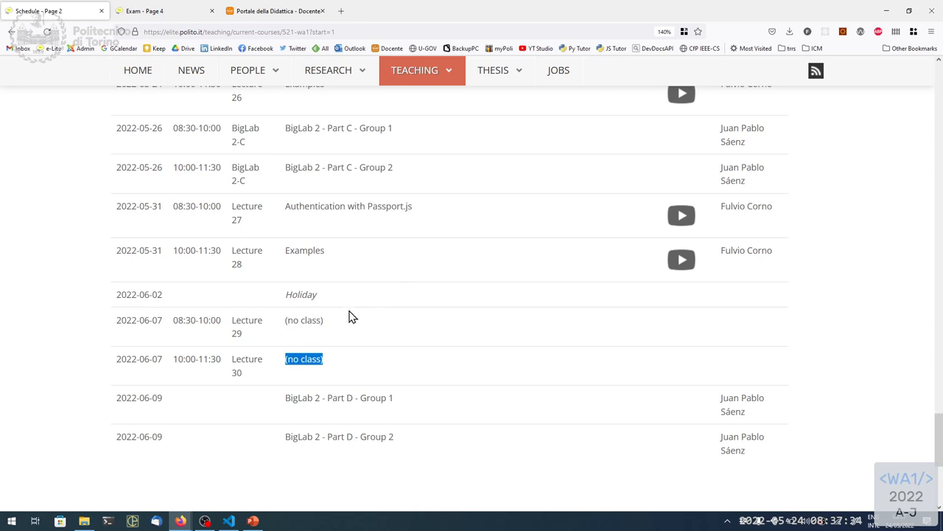
mouse_move(294, 90)
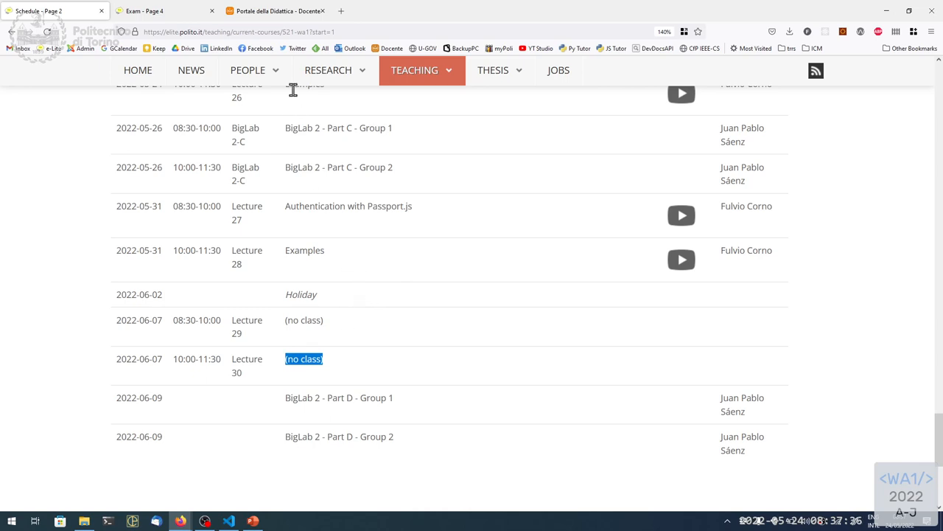
- Bring up the teaching portal's Appelli list of Web Applications I oral exam sessions
left_click(273, 10)
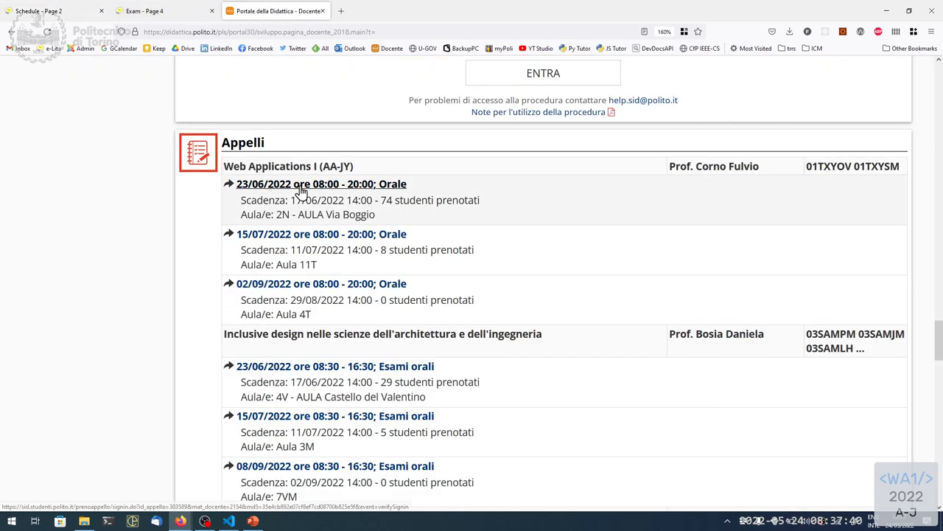
mouse_move(334, 268)
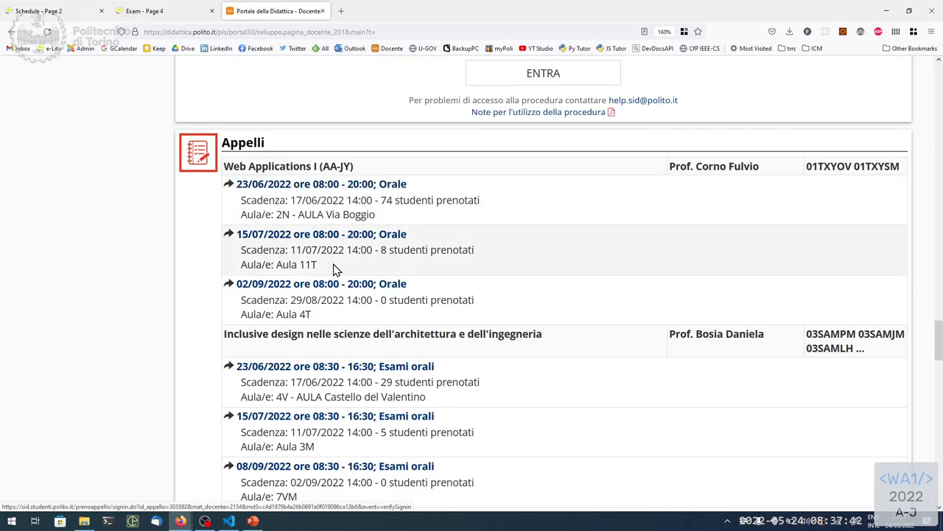
mouse_move(409, 283)
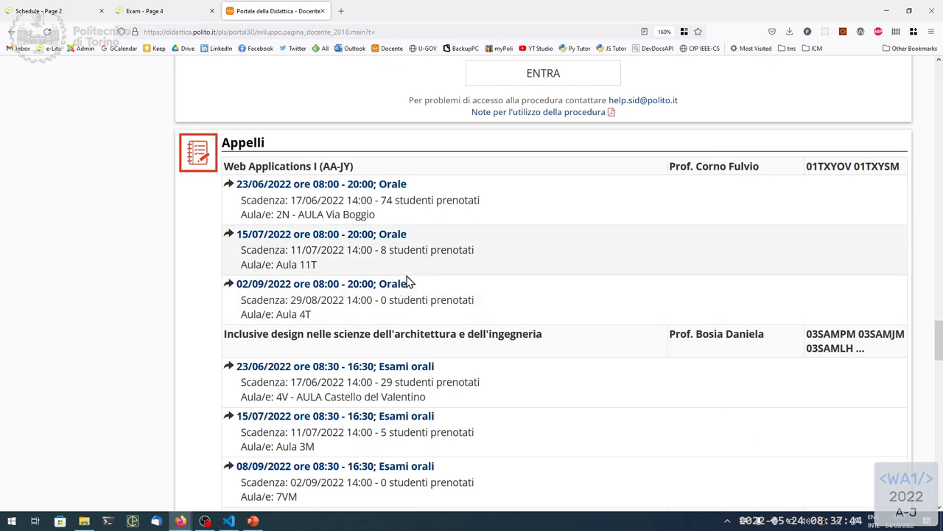
mouse_move(283, 183)
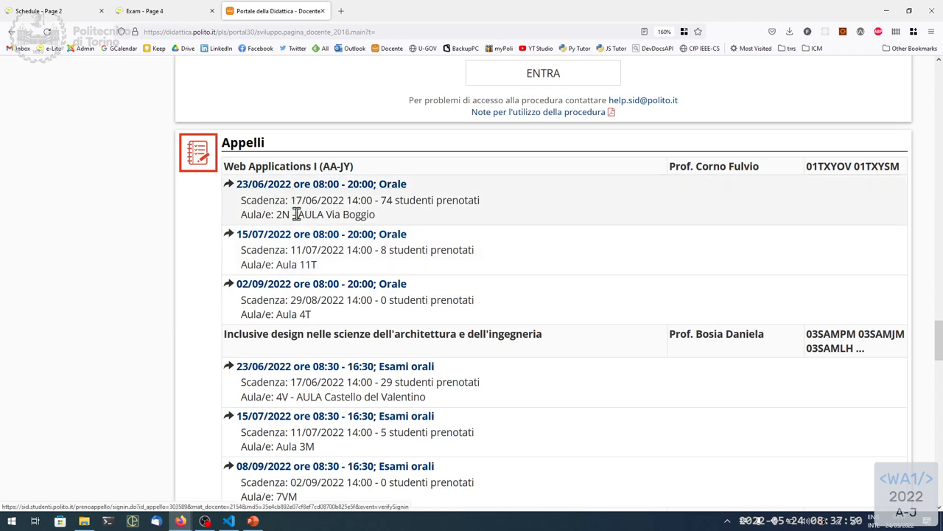
mouse_move(298, 239)
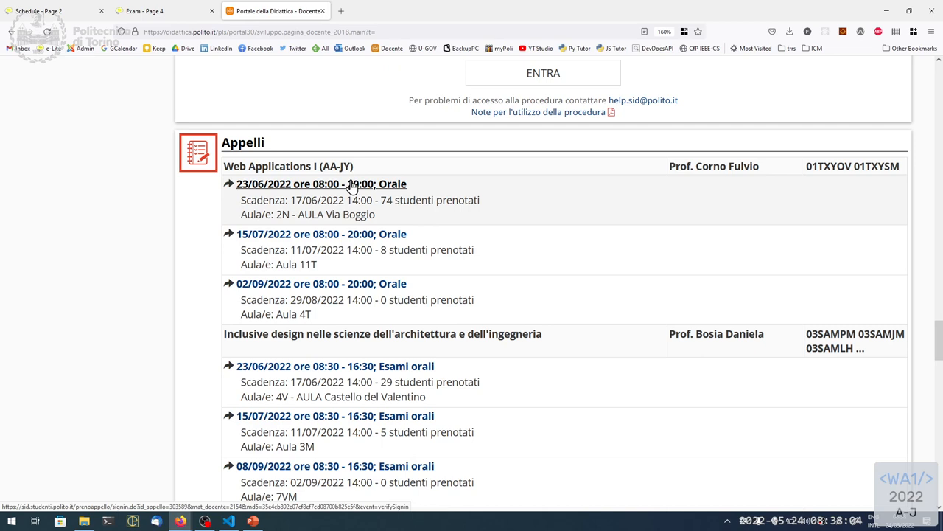
mouse_move(354, 245)
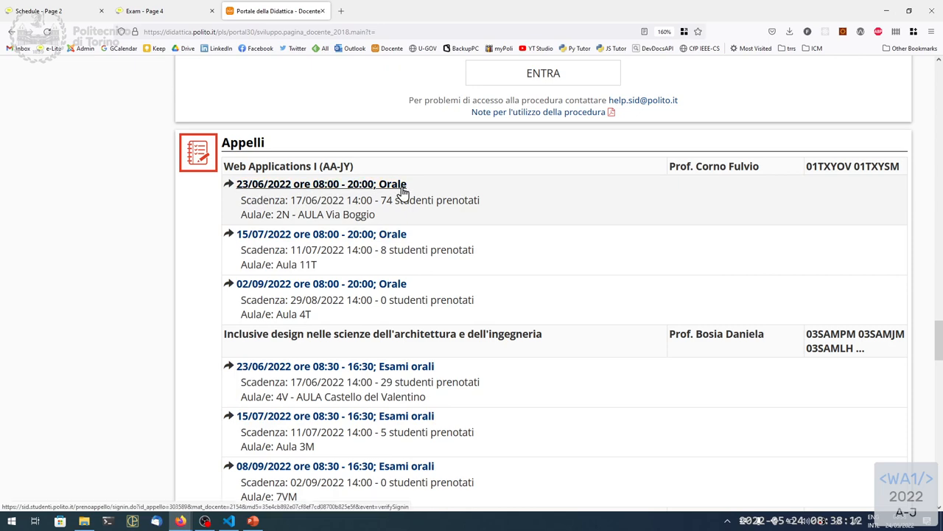
- Highlight the Exam Rules sentence about the project and specifications published 20 days beforehand
left_click(144, 10)
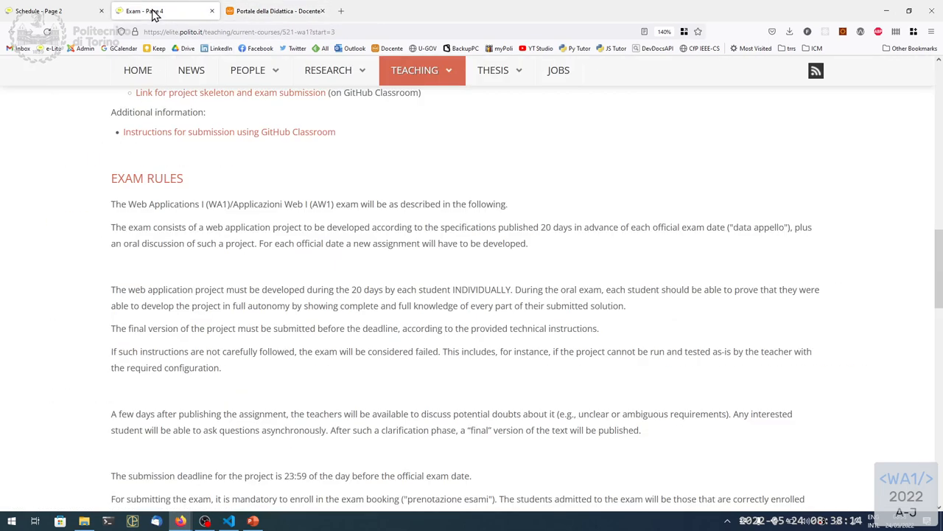
scroll("down", 3)
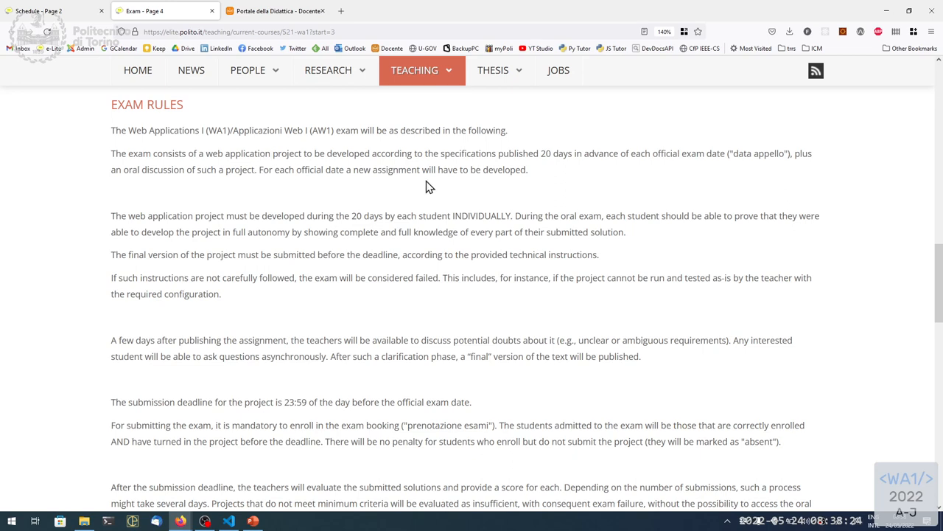
mouse_move(439, 132)
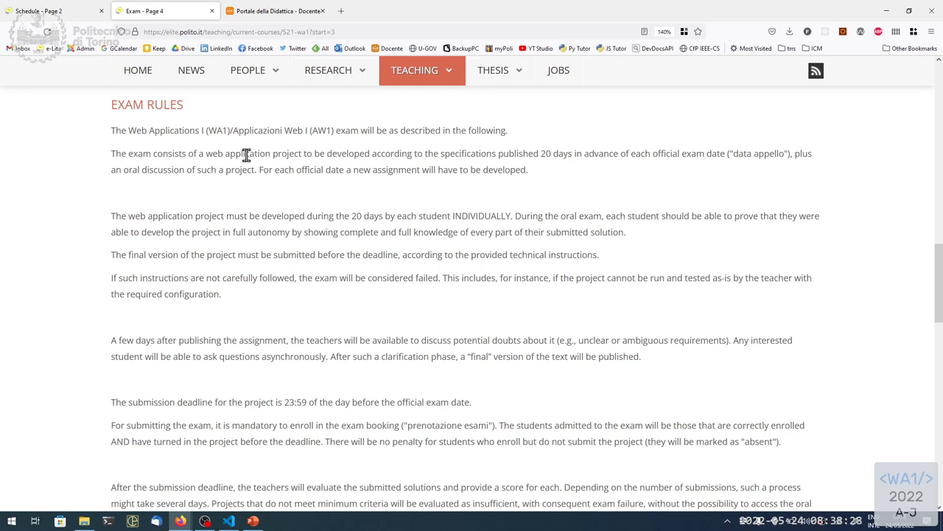
left_click_drag(128, 154, 270, 153)
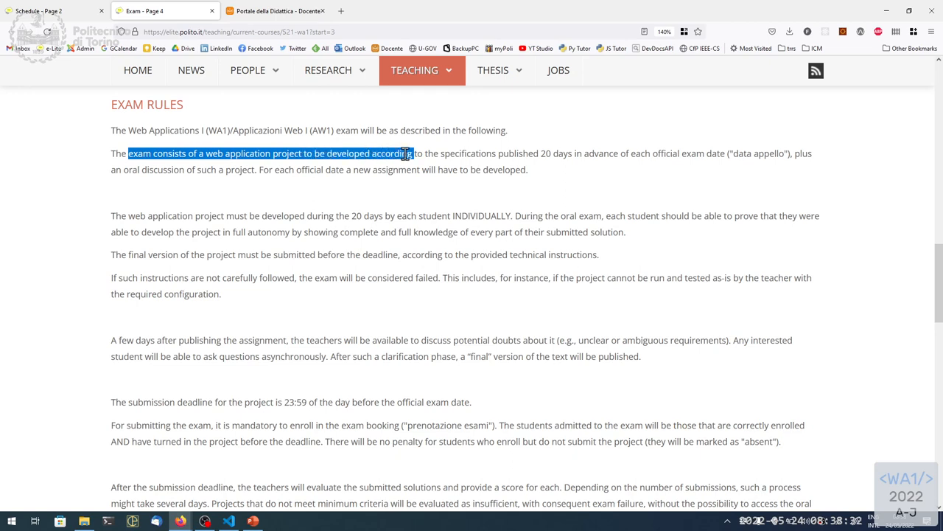
left_click_drag(406, 154, 575, 153)
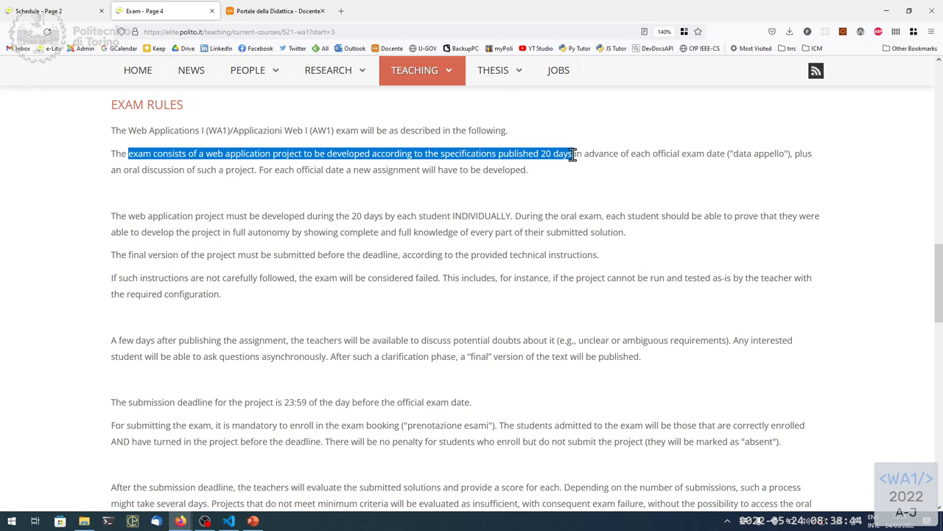
mouse_move(572, 124)
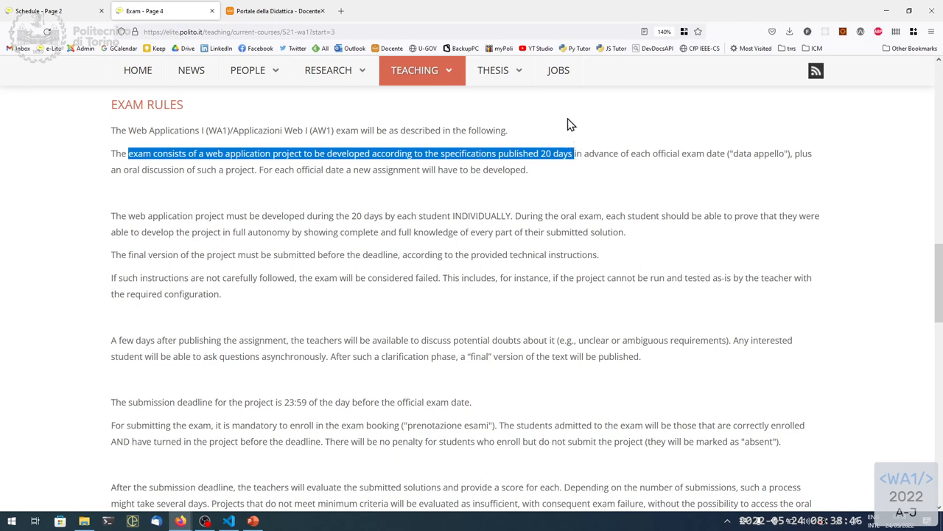
- Check the portal's exam sessions, then return to the course lecture schedule for June
left_click(277, 10)
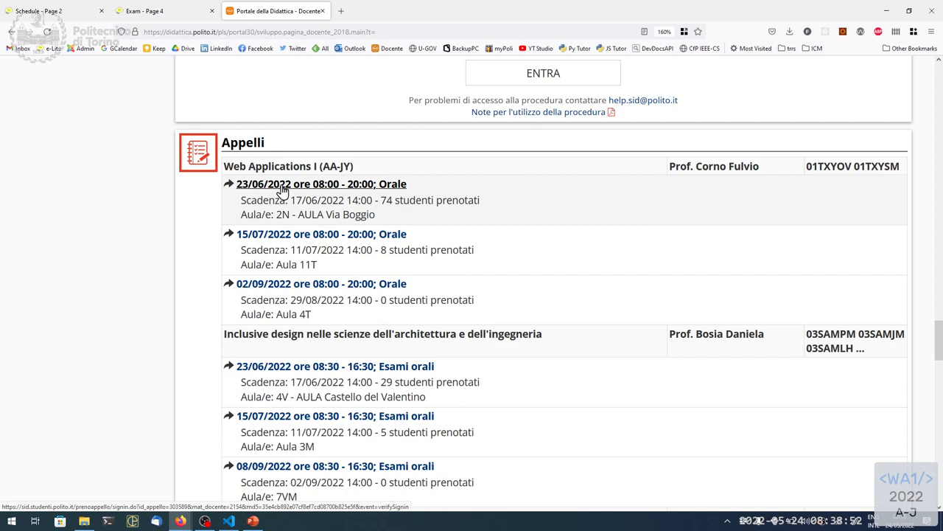
mouse_move(244, 198)
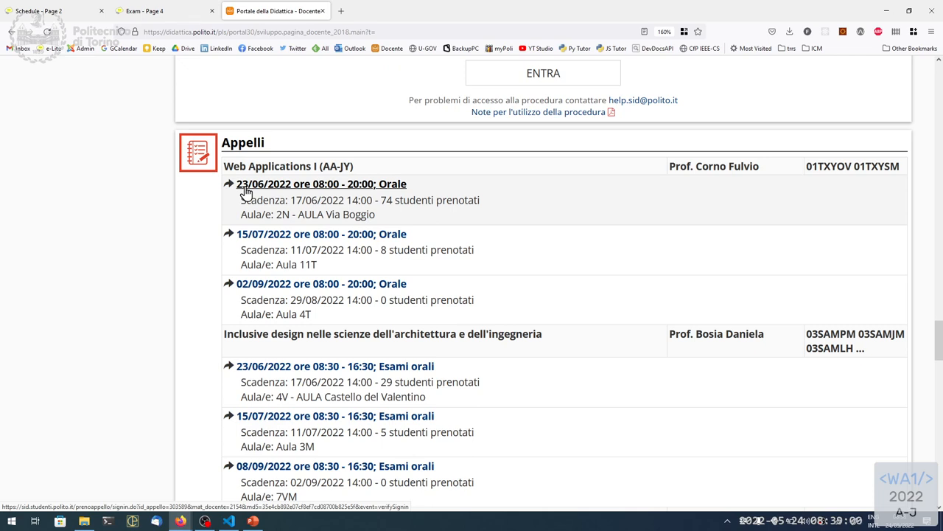
left_click(52, 10)
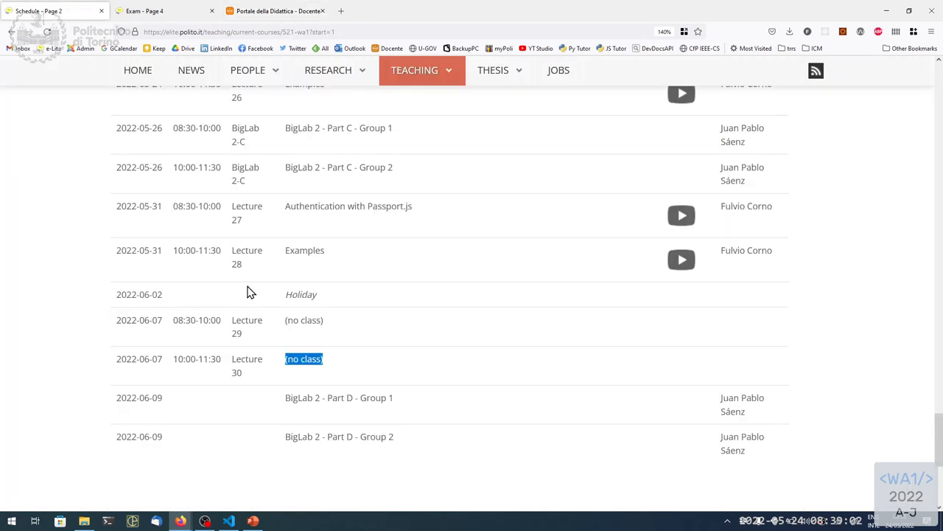
mouse_move(199, 451)
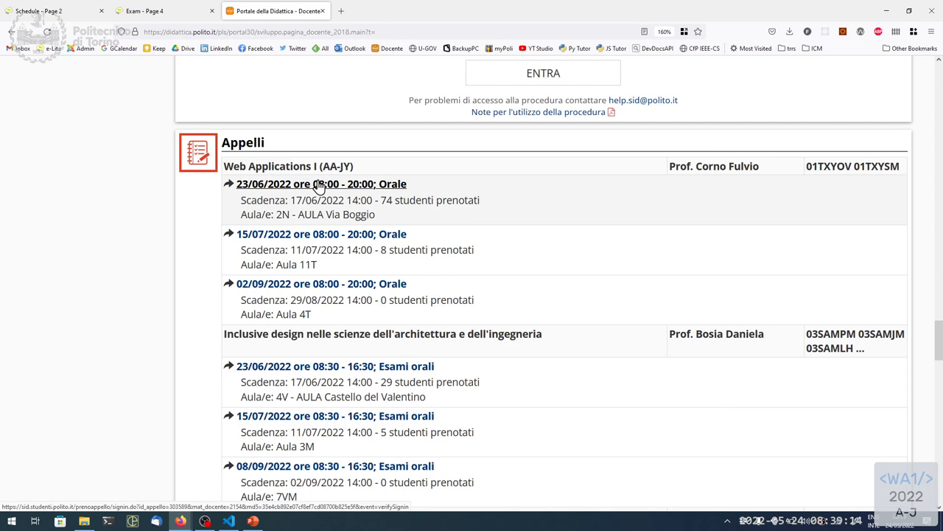
mouse_move(253, 189)
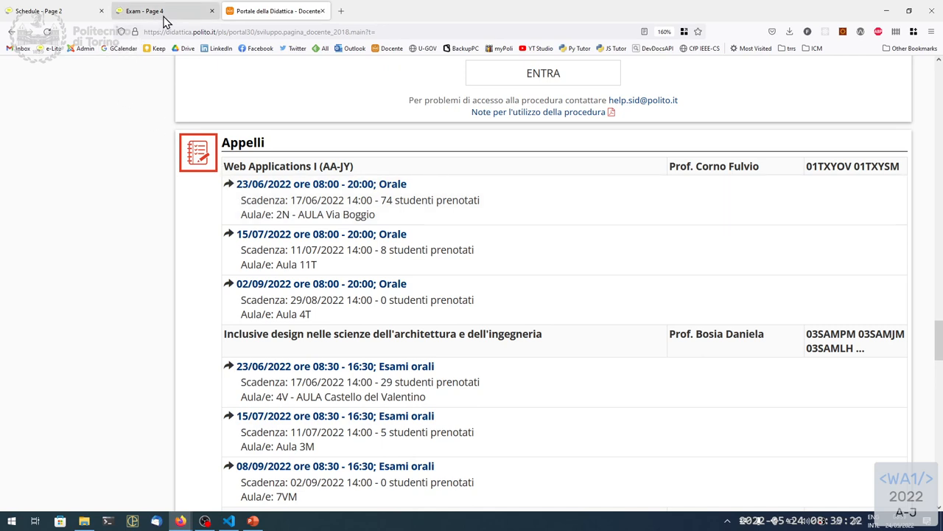
mouse_move(165, 33)
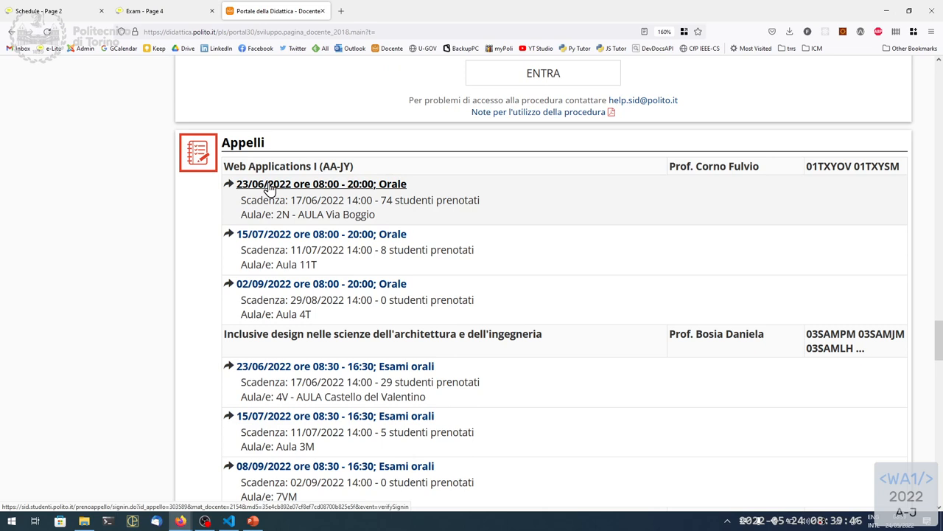
mouse_move(266, 243)
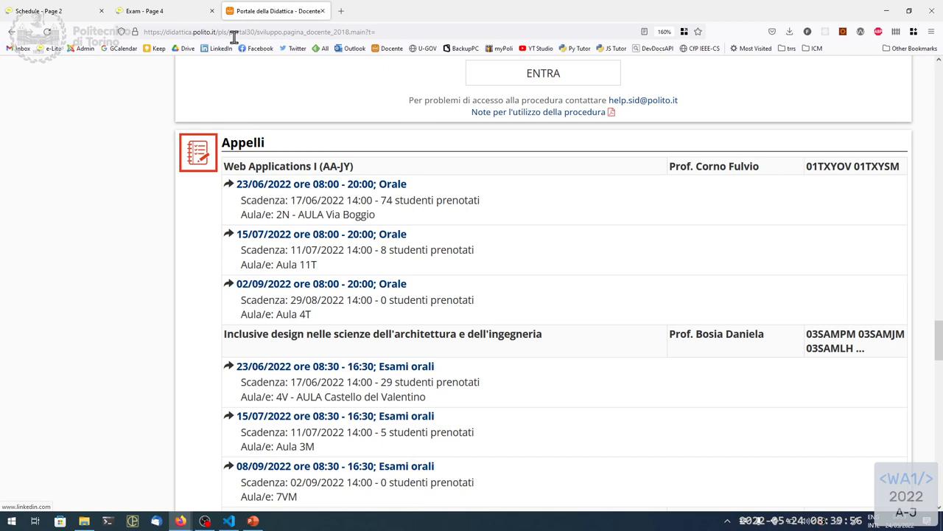
mouse_move(235, 35)
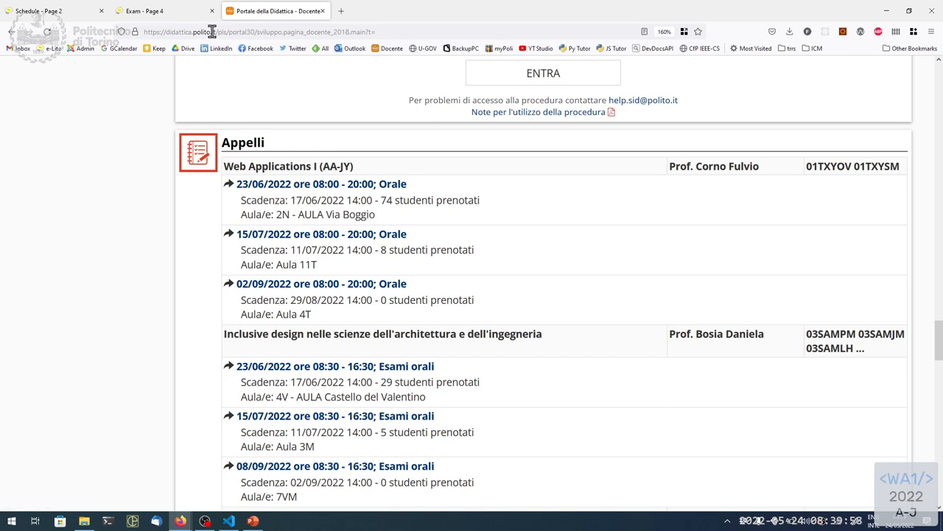
mouse_move(205, 33)
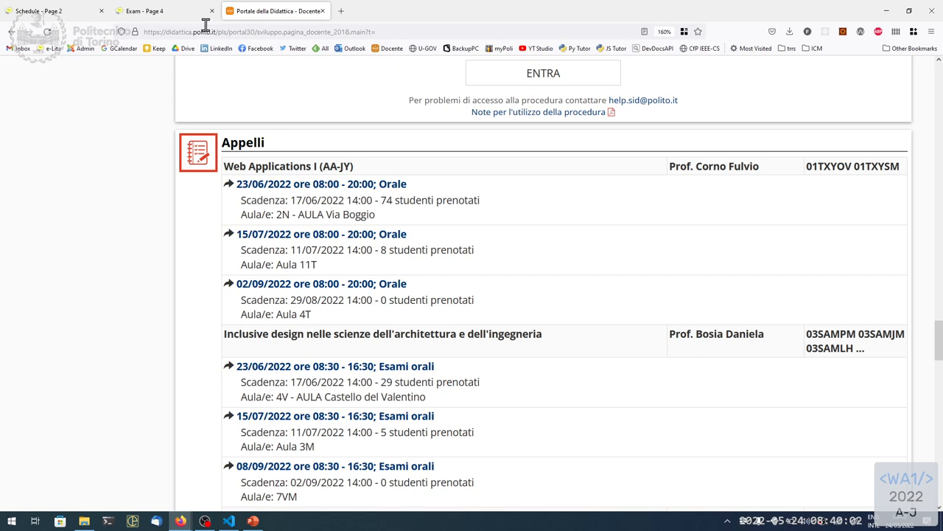
mouse_move(210, 27)
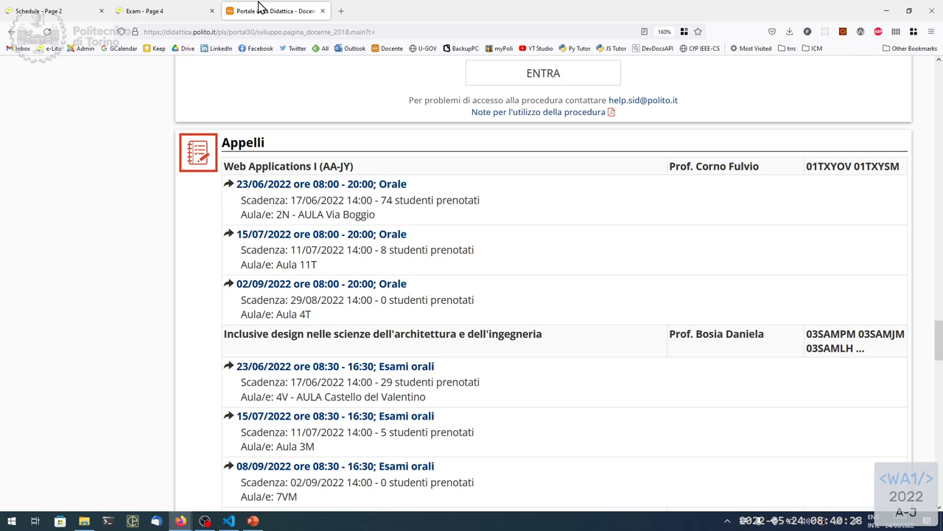
mouse_move(272, 10)
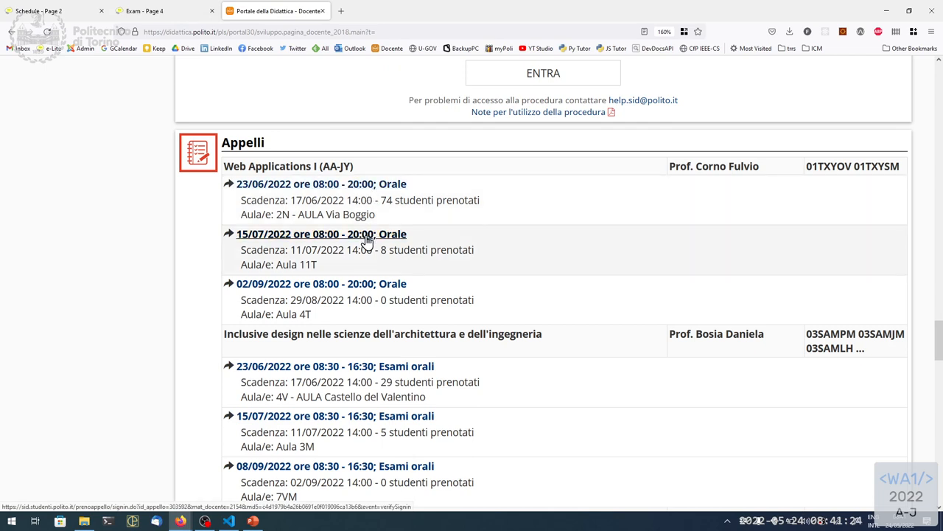
mouse_move(446, 221)
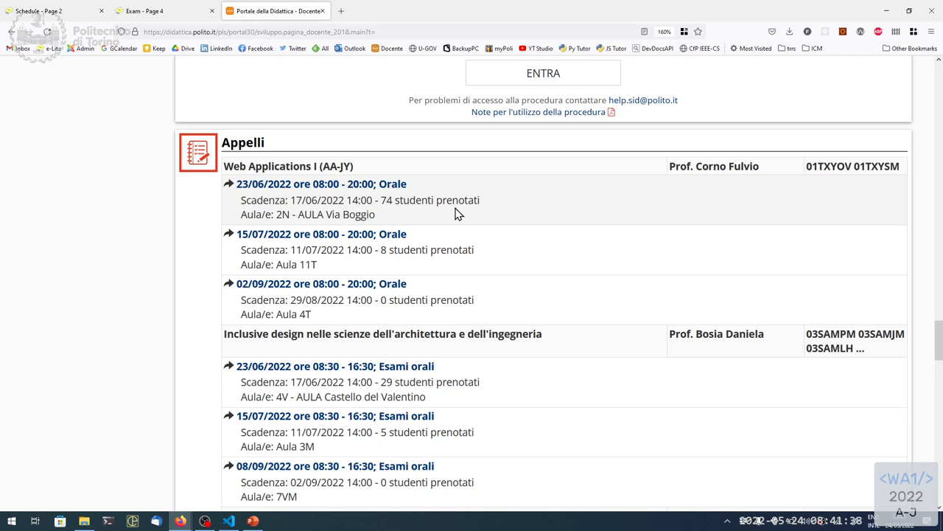
mouse_move(454, 206)
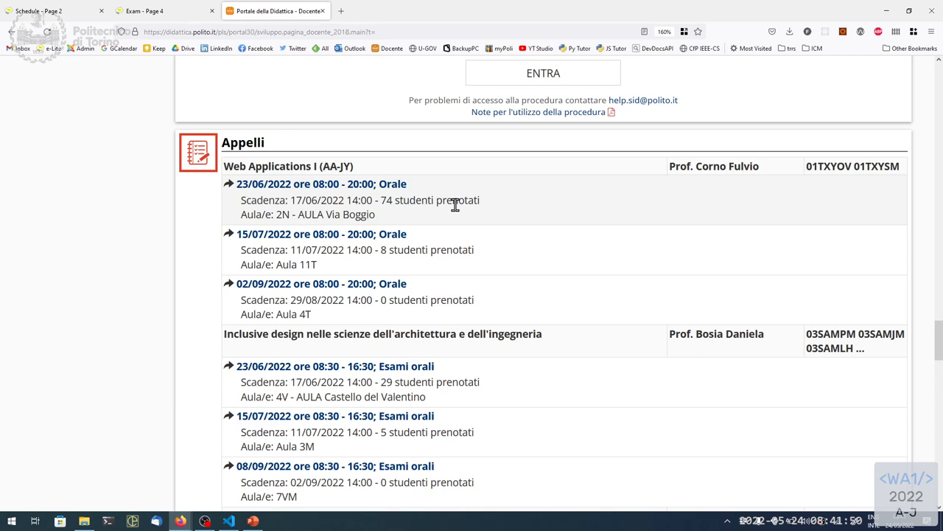
mouse_move(431, 201)
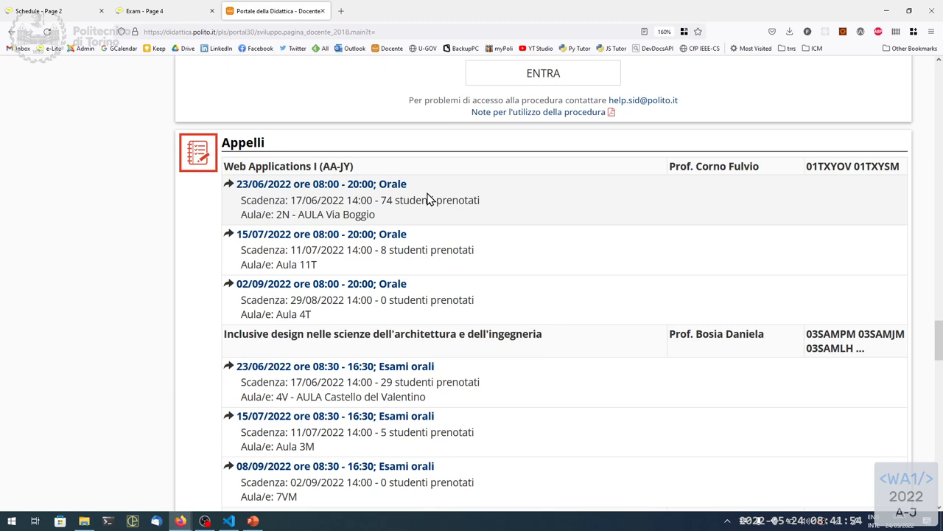
mouse_move(435, 193)
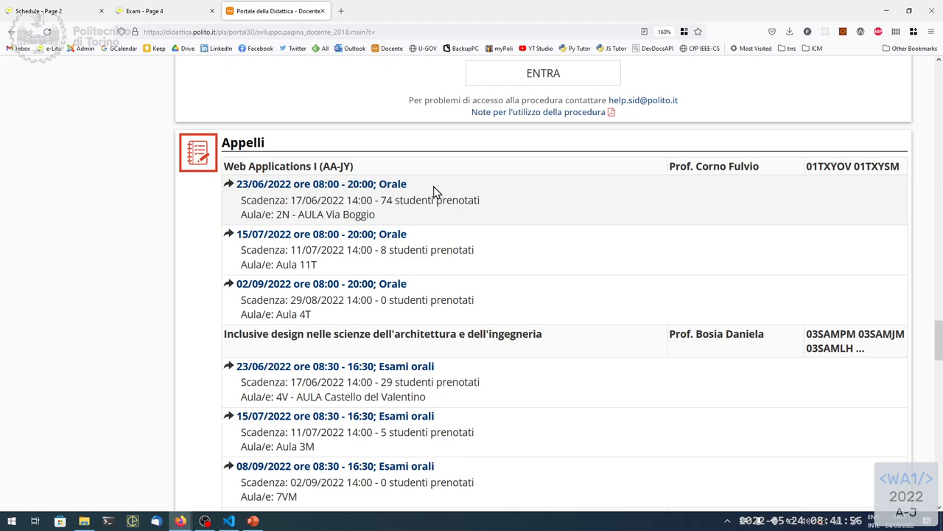
left_click(144, 11)
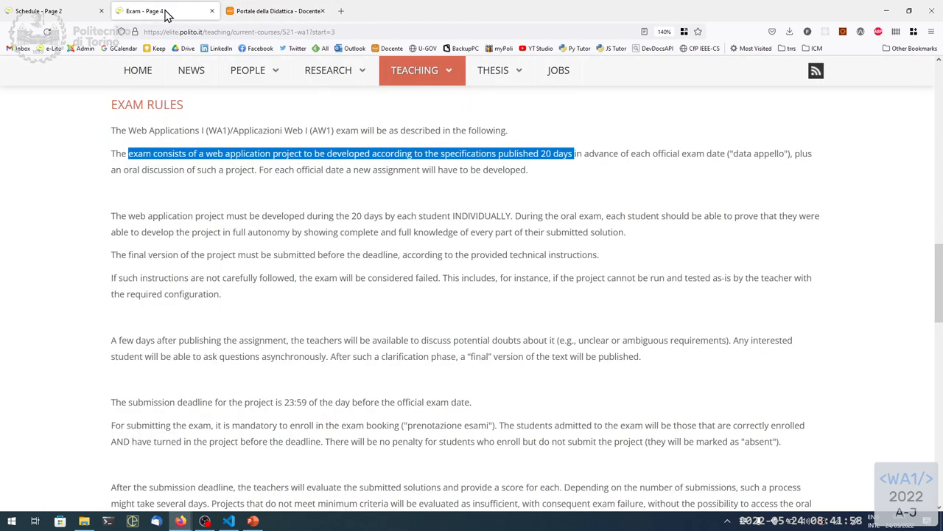
mouse_move(483, 230)
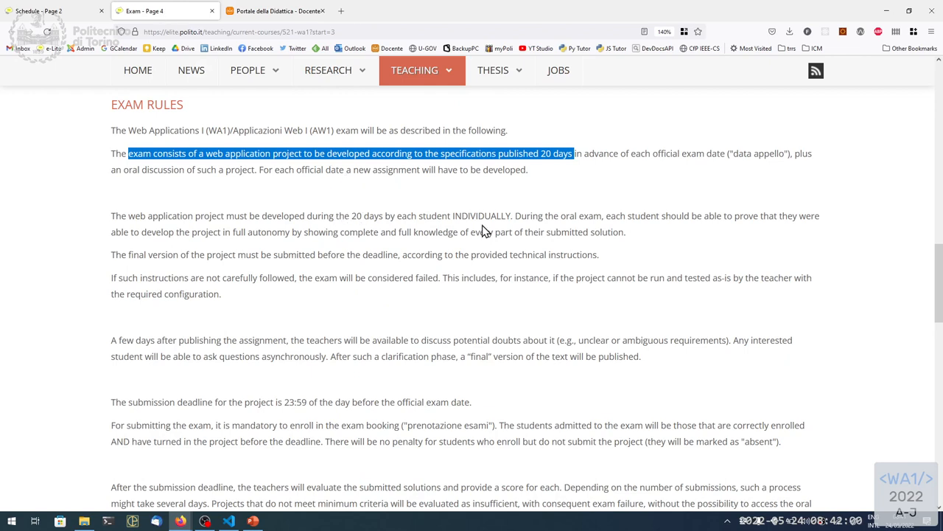
mouse_move(460, 219)
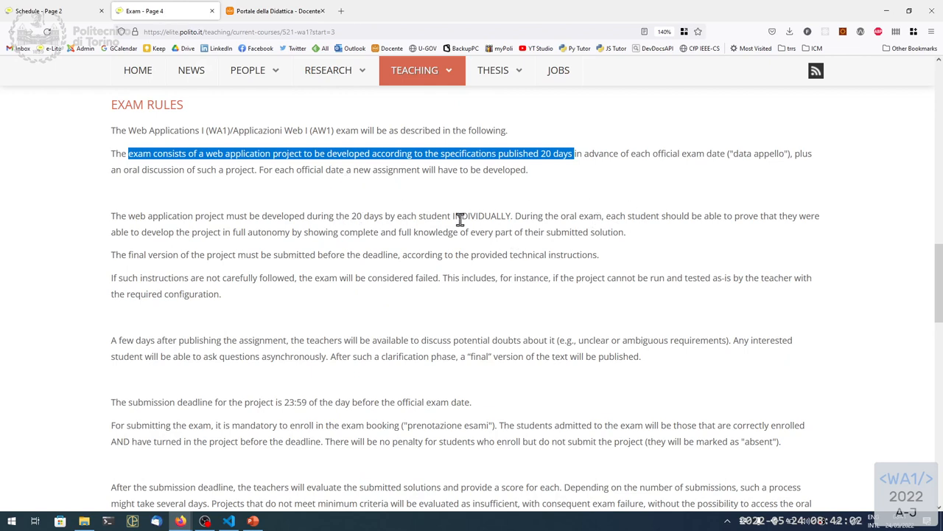
mouse_move(382, 219)
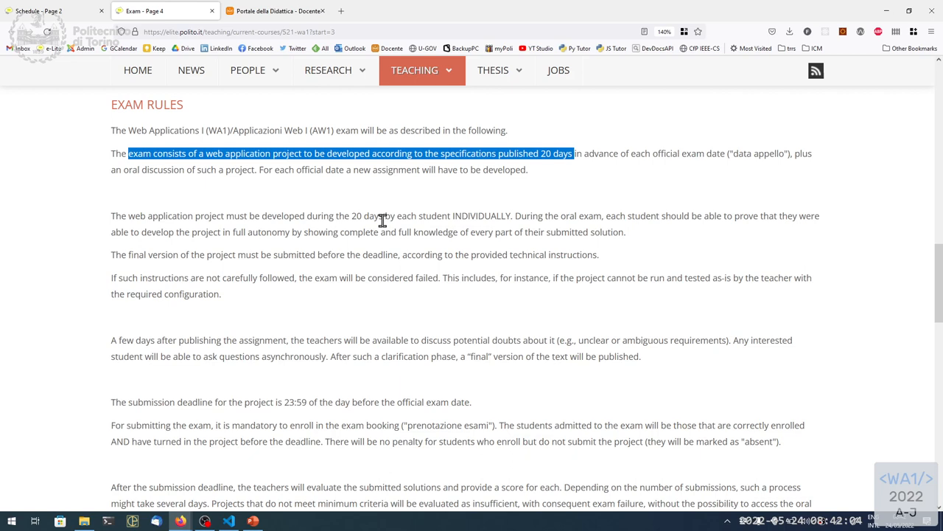
mouse_move(529, 216)
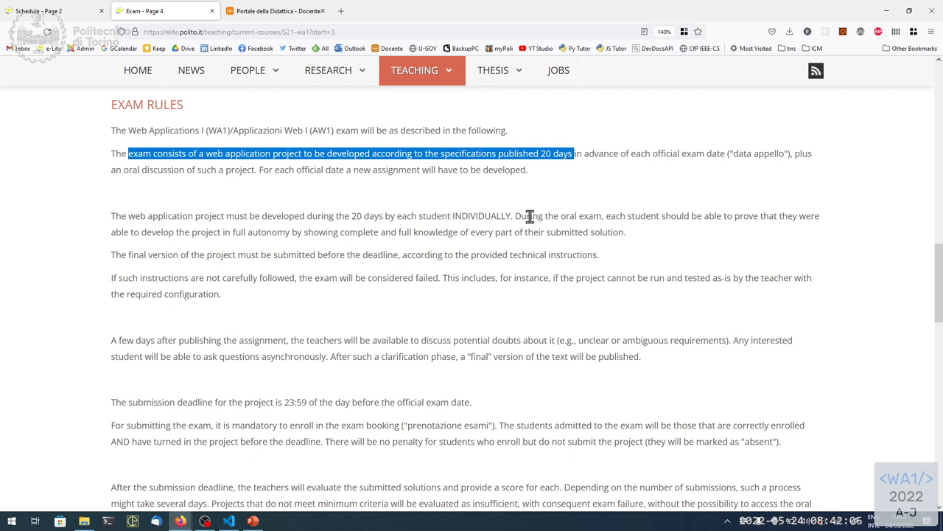
mouse_move(523, 215)
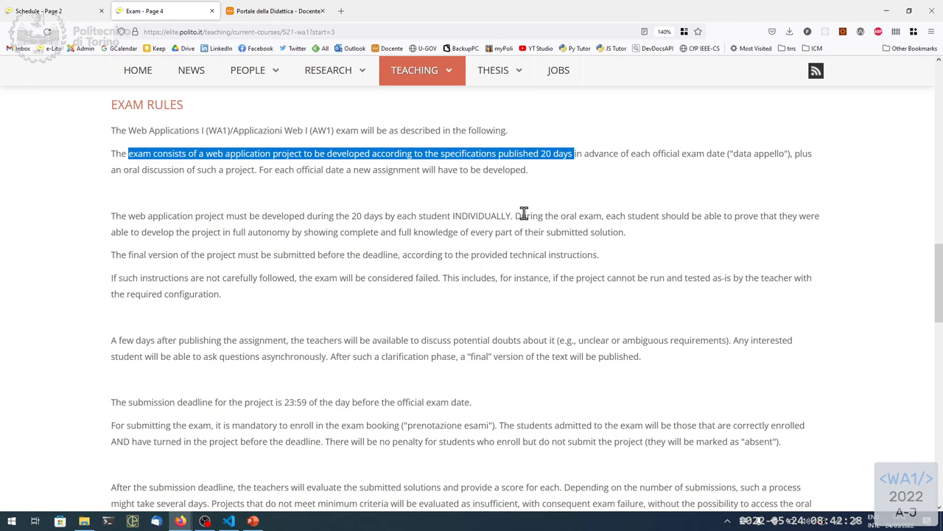
mouse_move(532, 154)
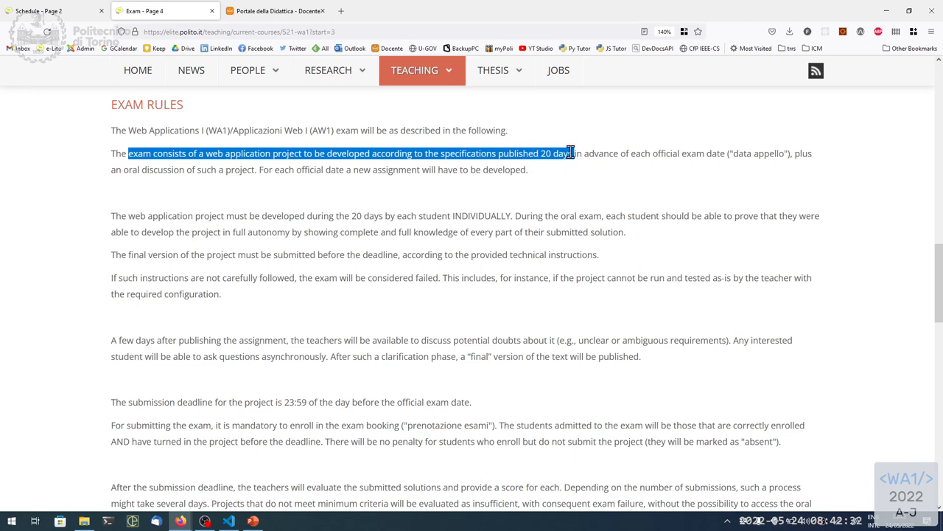
mouse_move(566, 150)
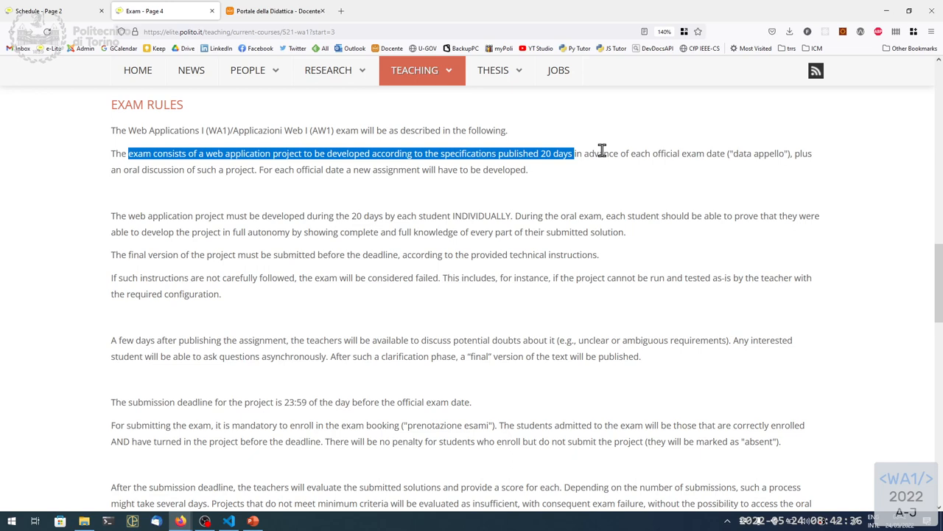
mouse_move(519, 199)
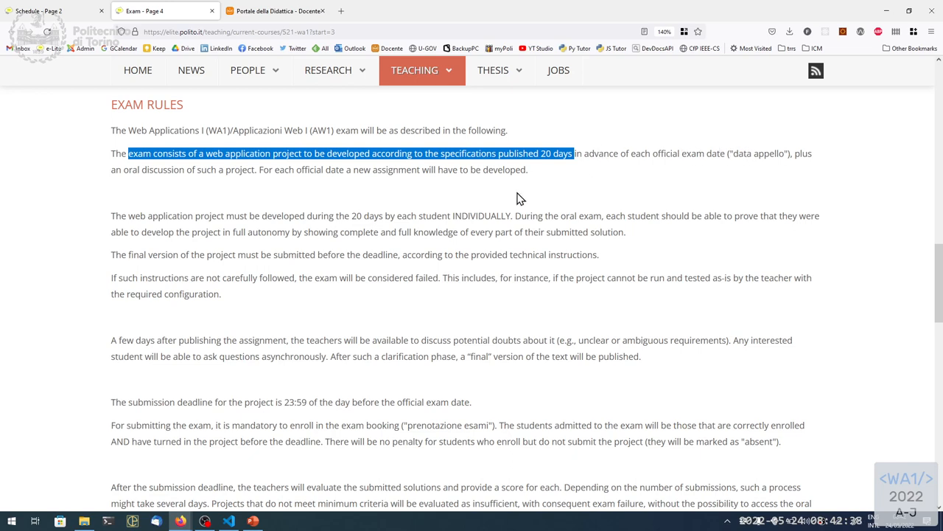
mouse_move(430, 268)
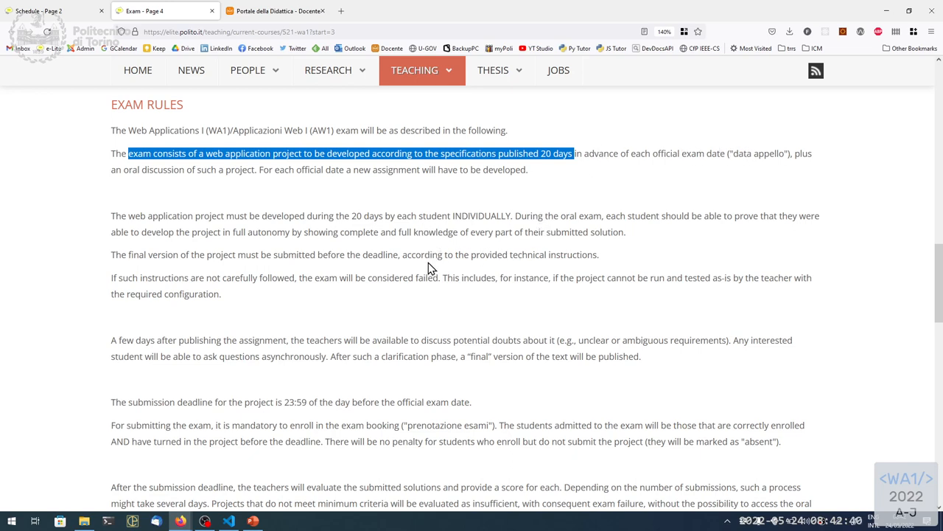
mouse_move(616, 245)
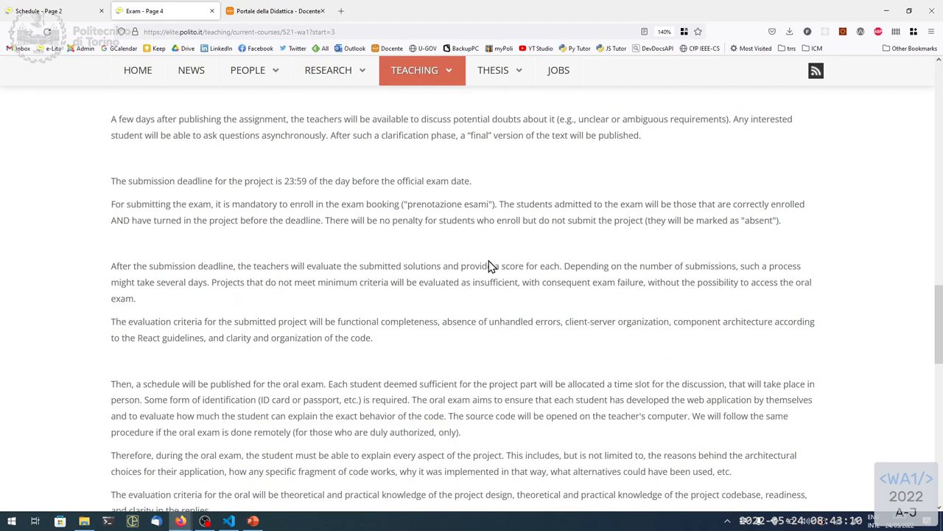
scroll("down", 3)
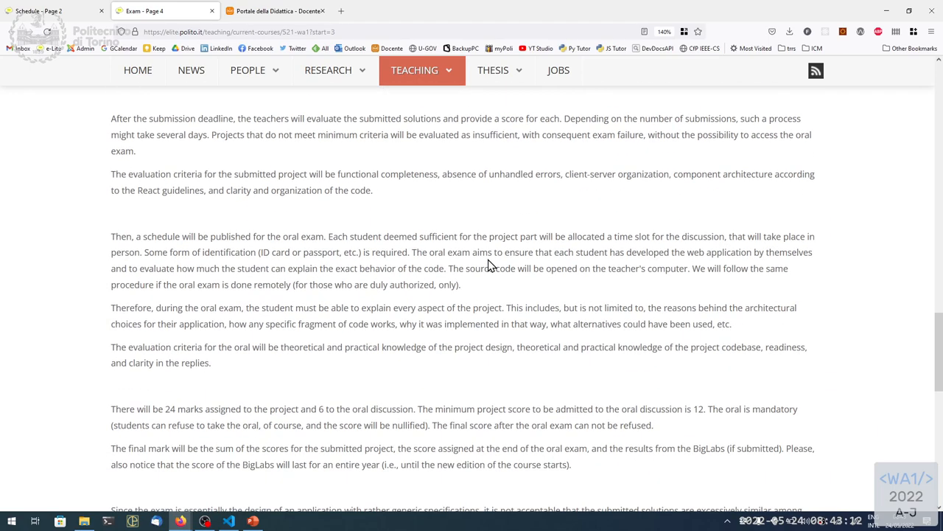
scroll("down", 3)
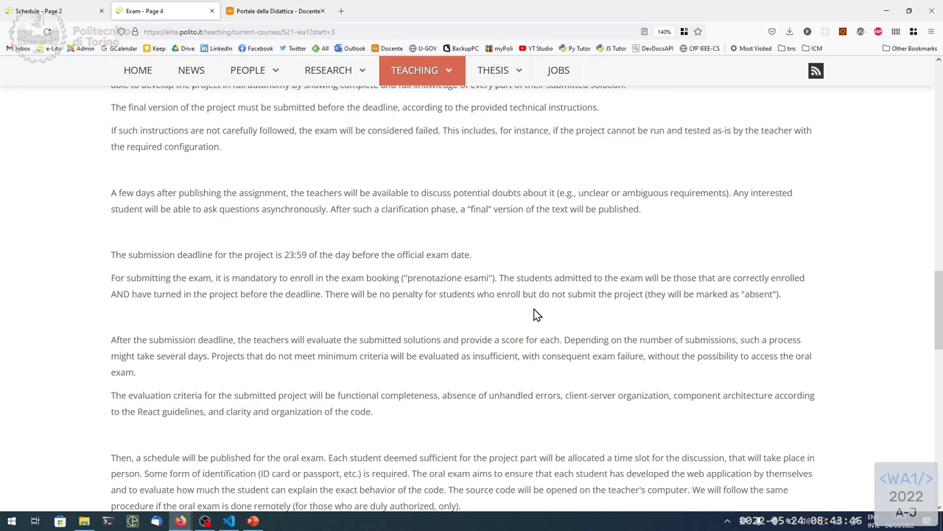
scroll("up", 3)
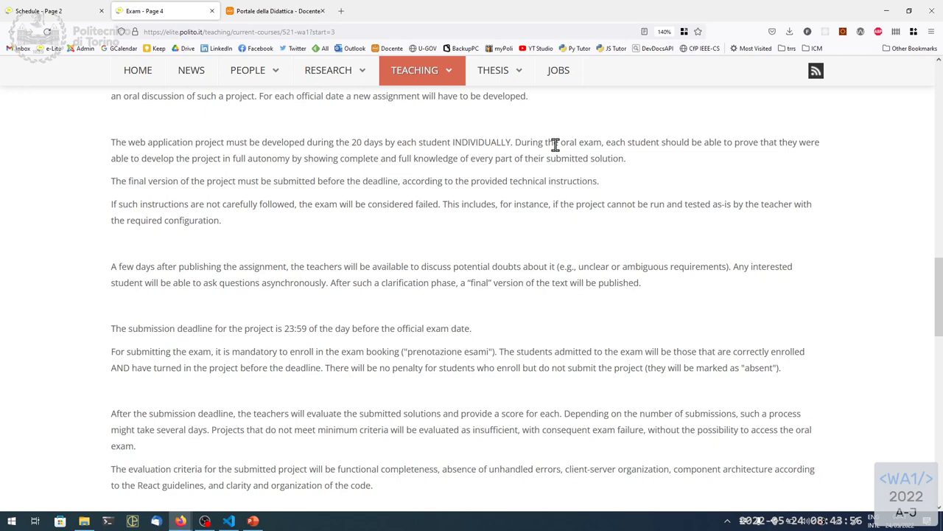
mouse_move(528, 141)
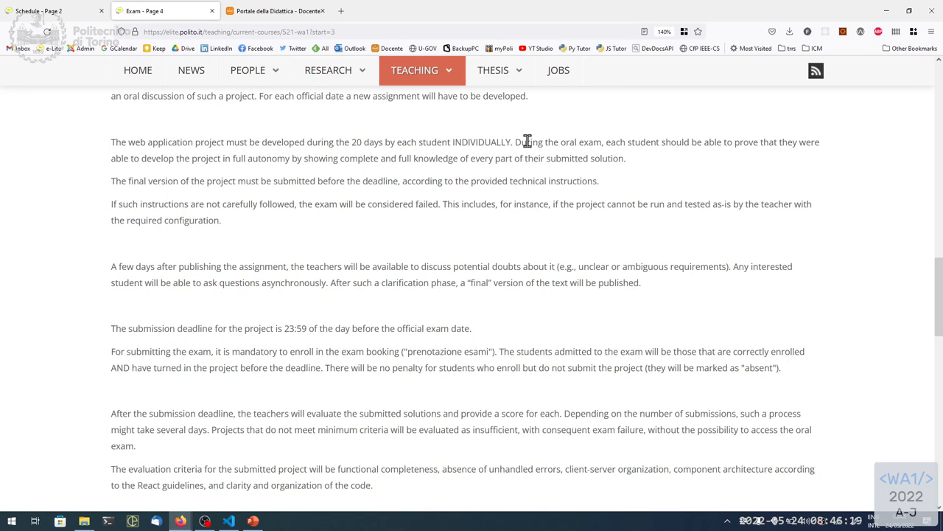
mouse_move(566, 154)
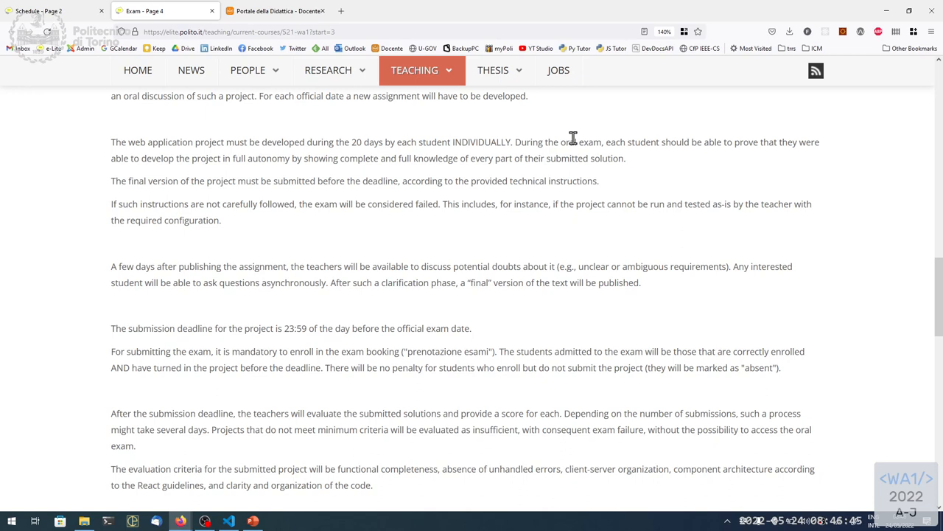
mouse_move(562, 186)
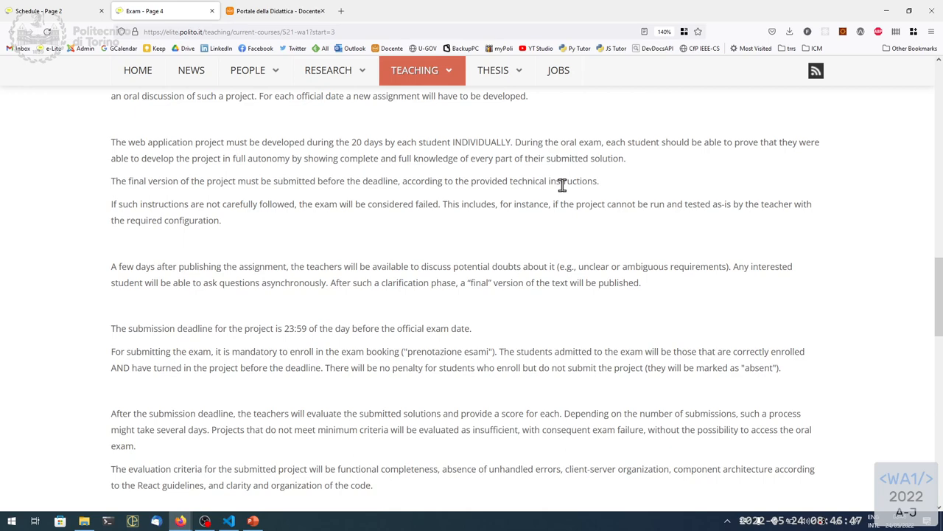
scroll("down", 3)
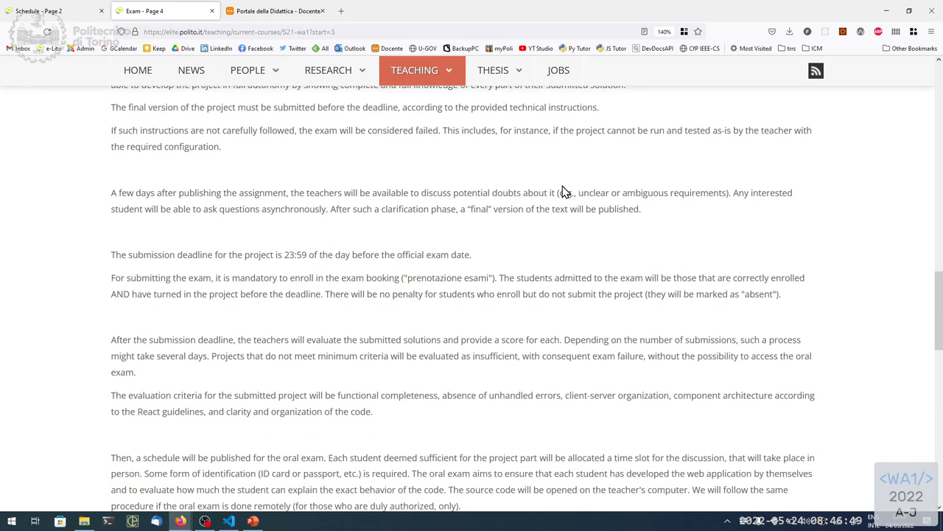
scroll("down", 3)
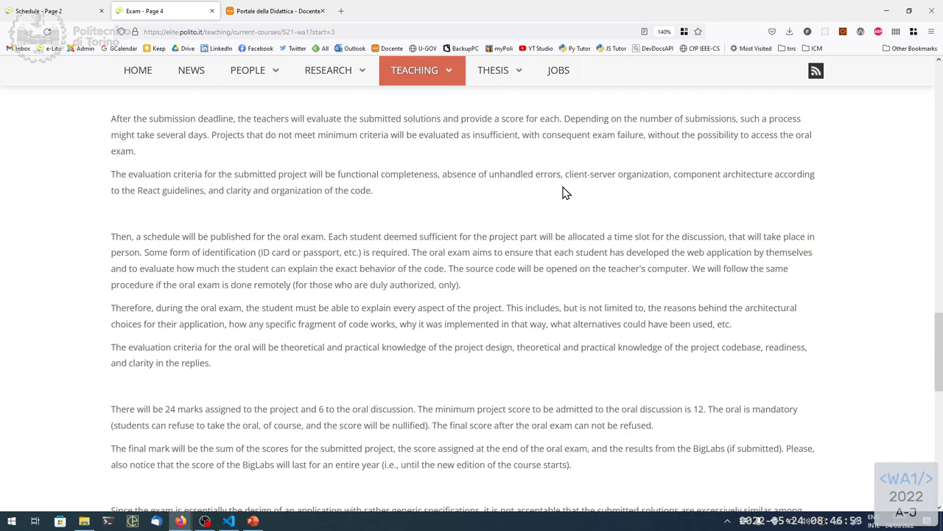
scroll("down", 3)
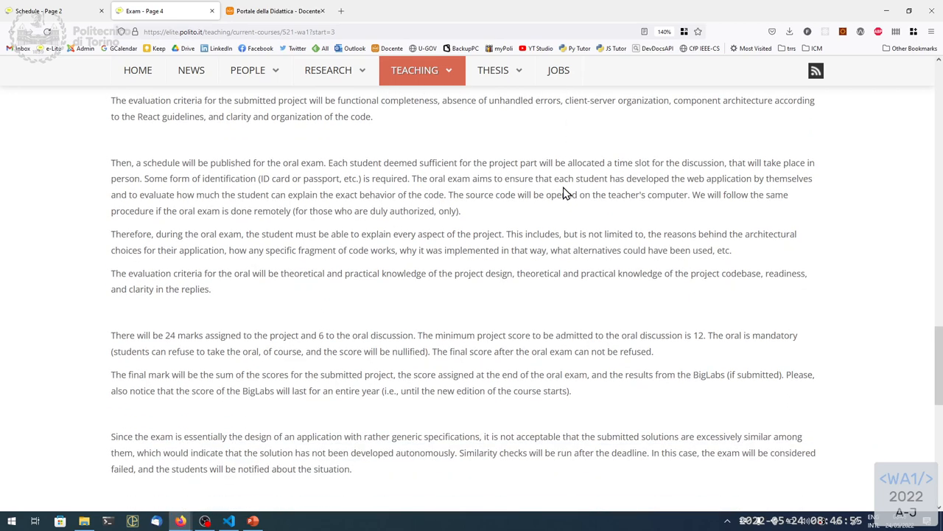
scroll("down", 3)
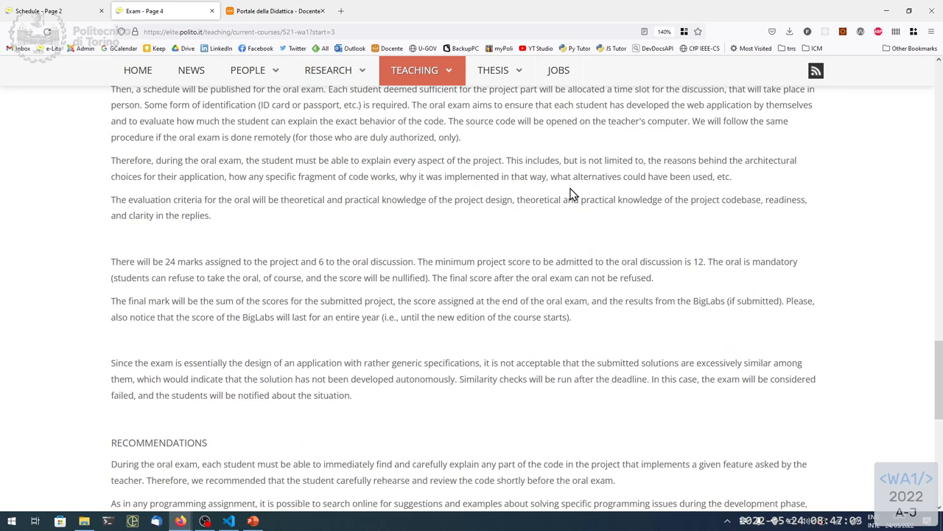
scroll("up", 3)
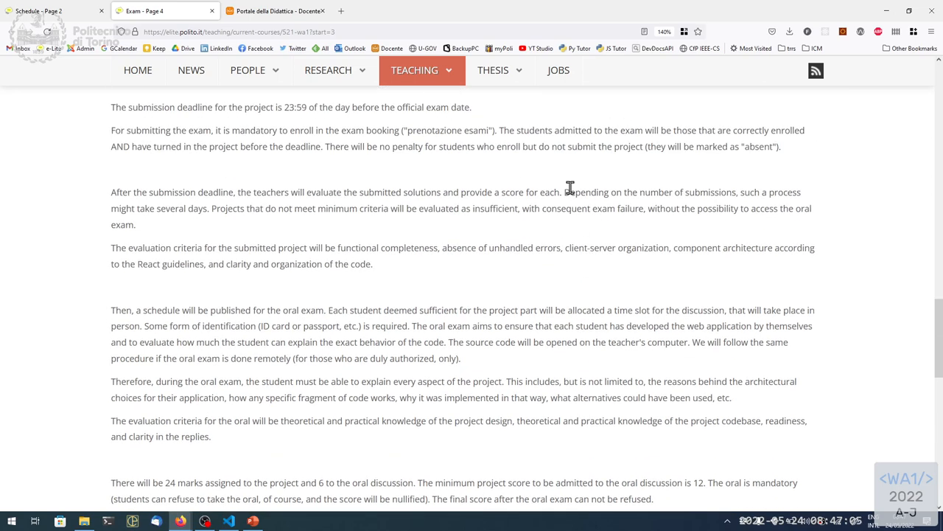
scroll("up", 3)
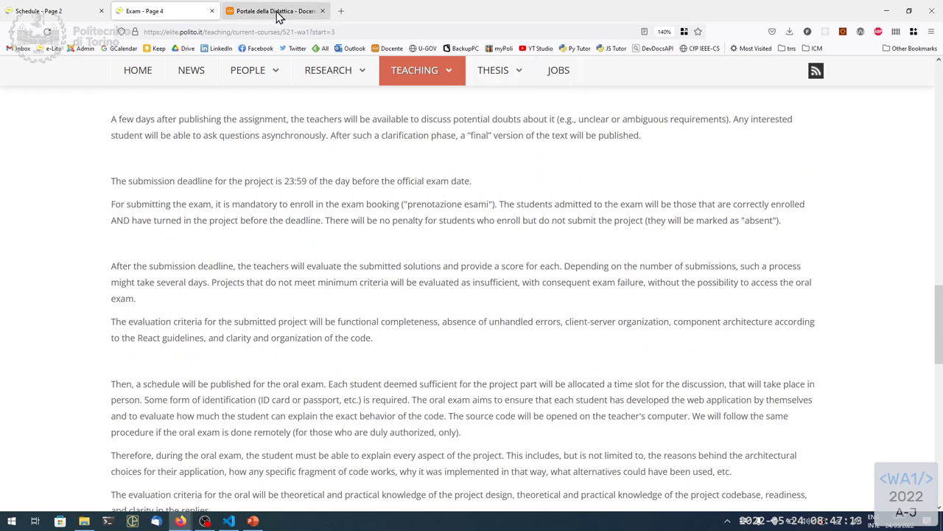
- Return to the teaching portal listing the 23/06, 15/07 and 02/09 oral exam sessions
left_click(277, 10)
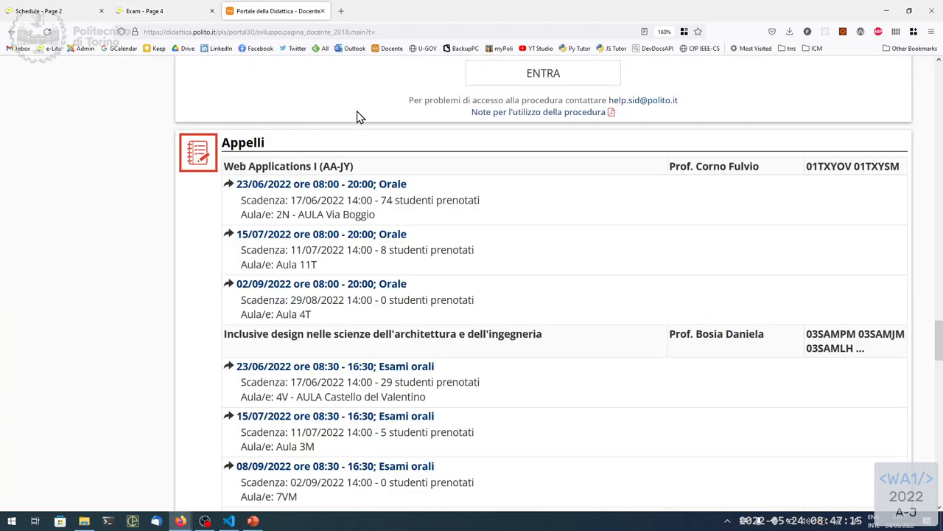
mouse_move(321, 233)
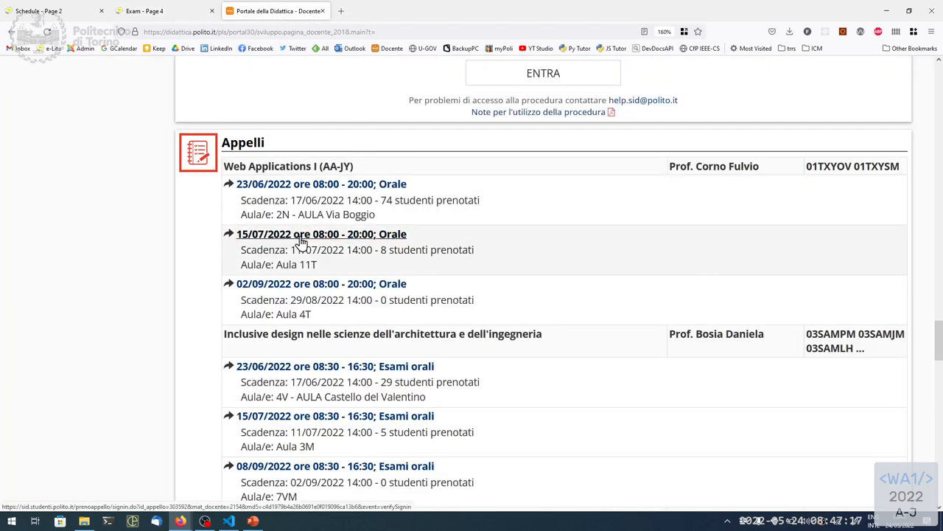
mouse_move(245, 244)
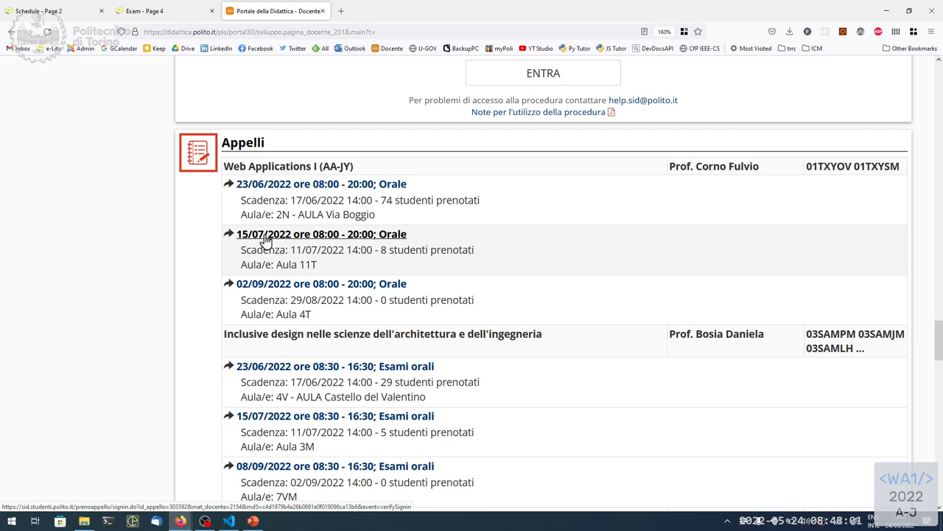
mouse_move(264, 237)
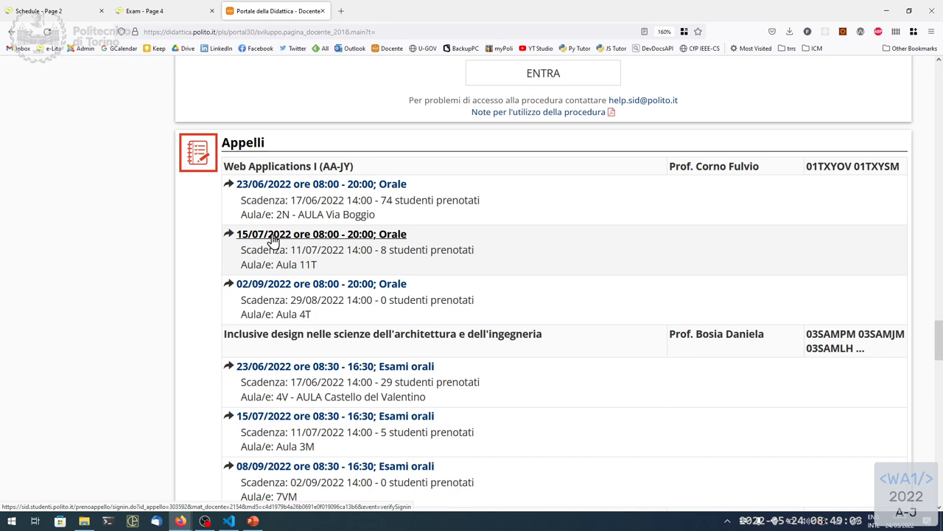
mouse_move(361, 204)
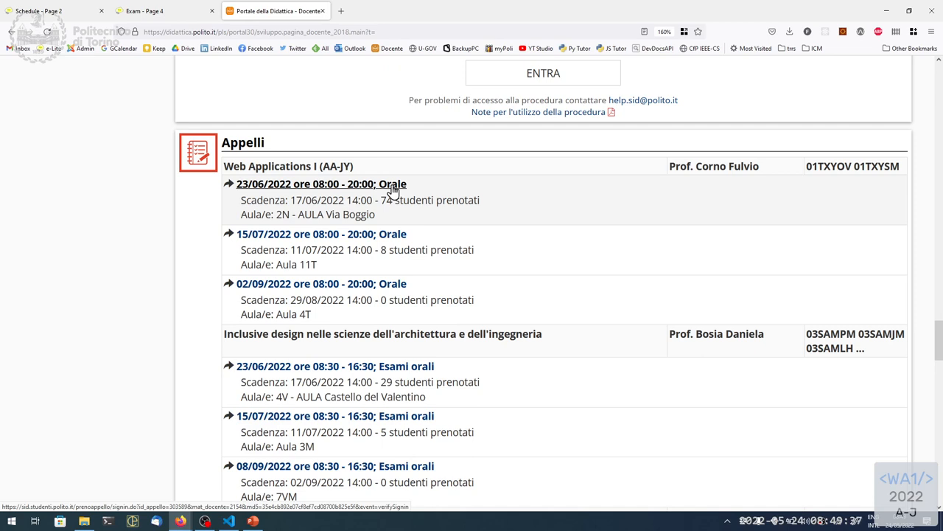
mouse_move(384, 235)
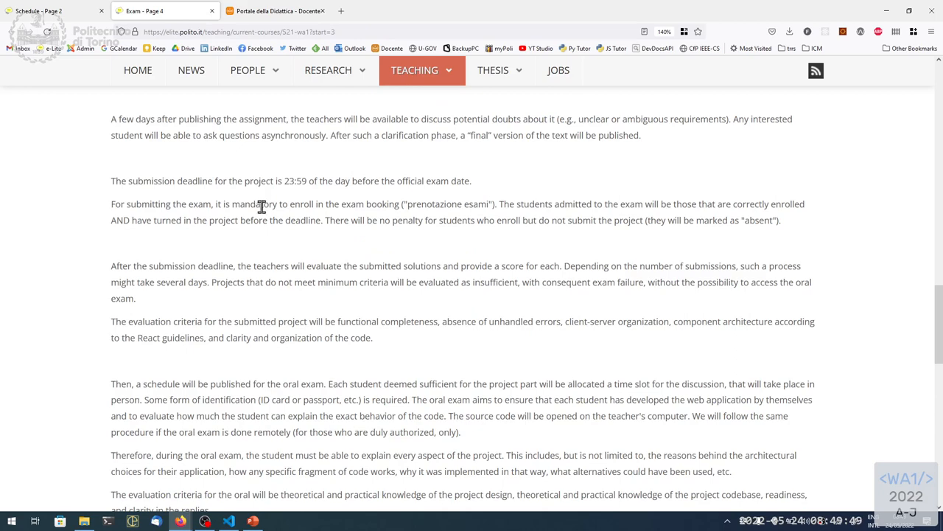
mouse_move(311, 217)
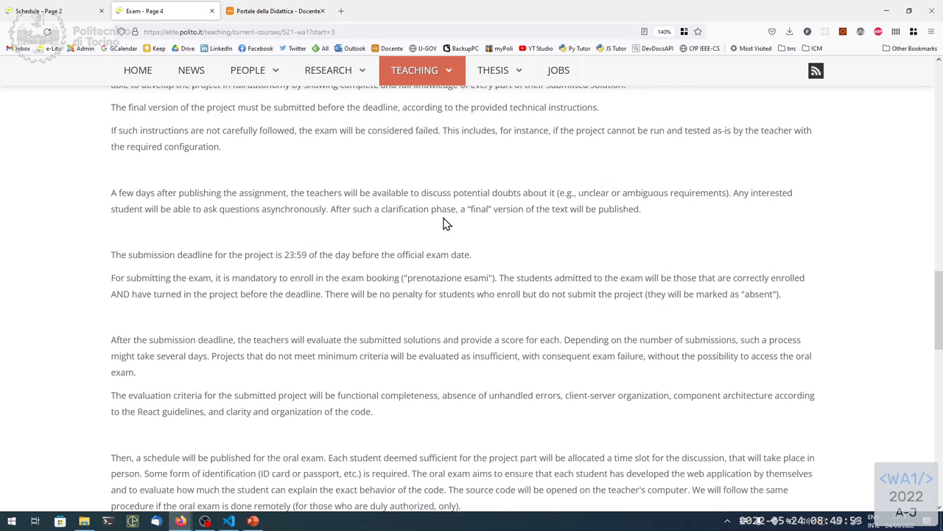
- Review the project submission and oral exam rules, then close Firefox to the desktop
scroll("down", 3)
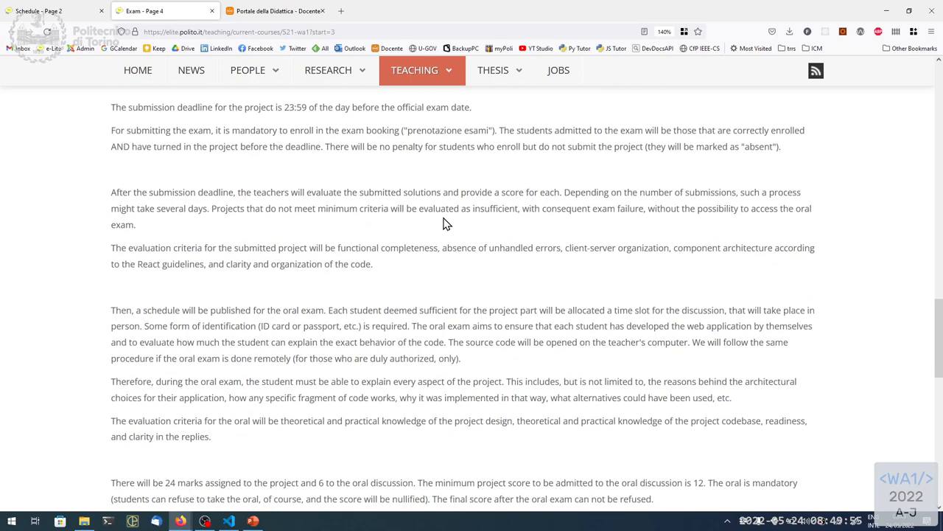
scroll("up", 3)
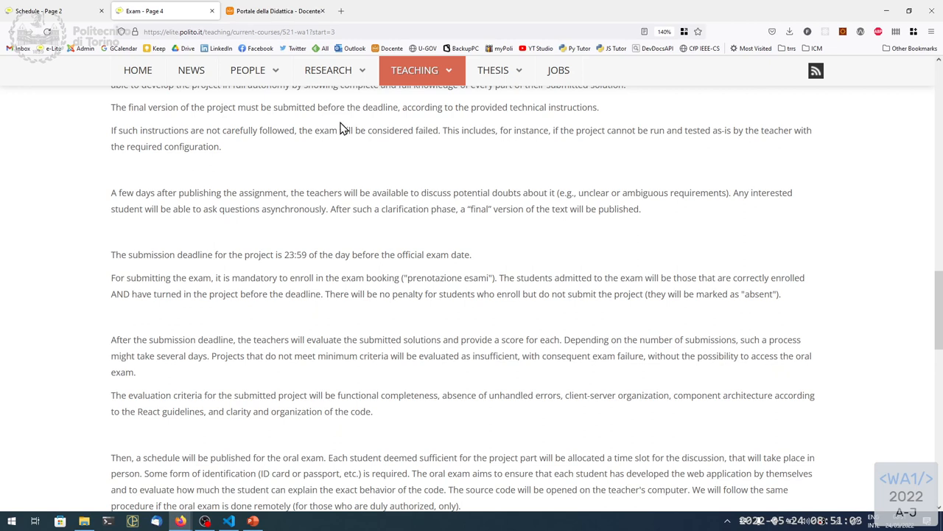
mouse_move(434, 161)
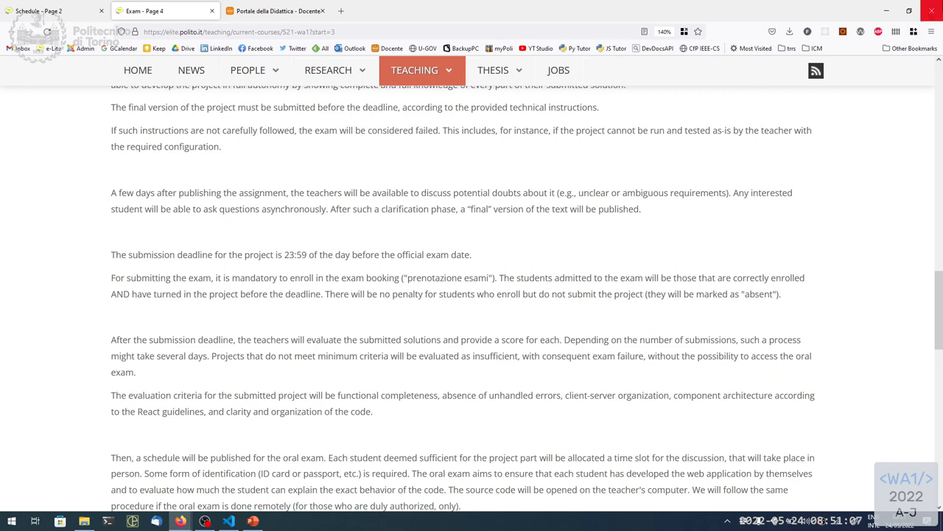
mouse_move(888, 12)
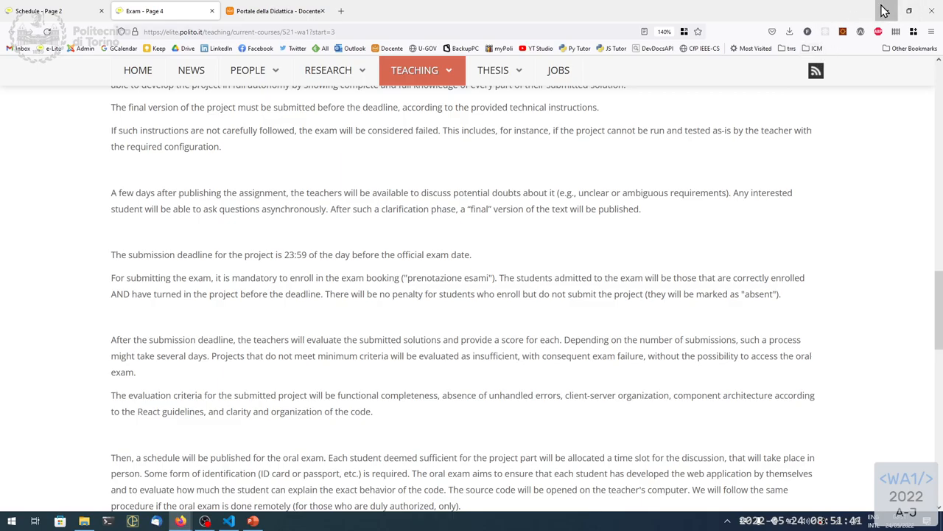
left_click(908, 10)
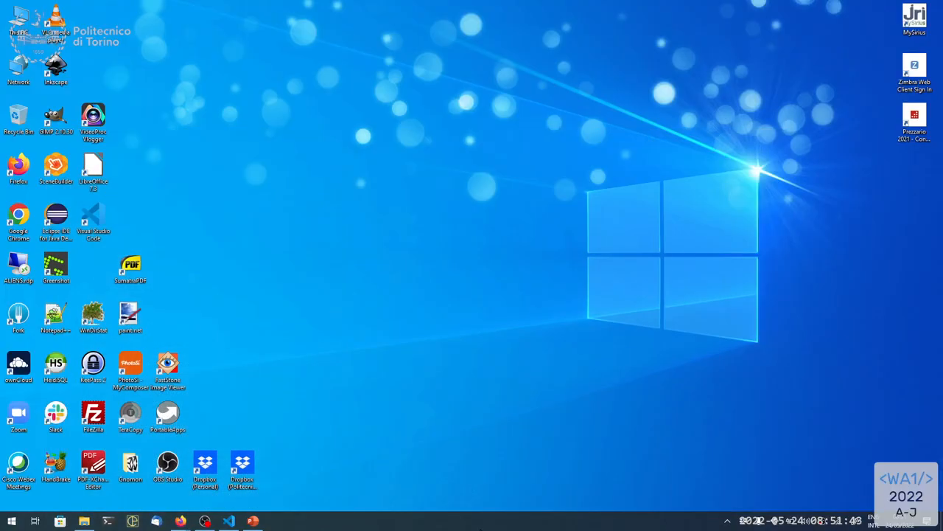
mouse_move(825, 523)
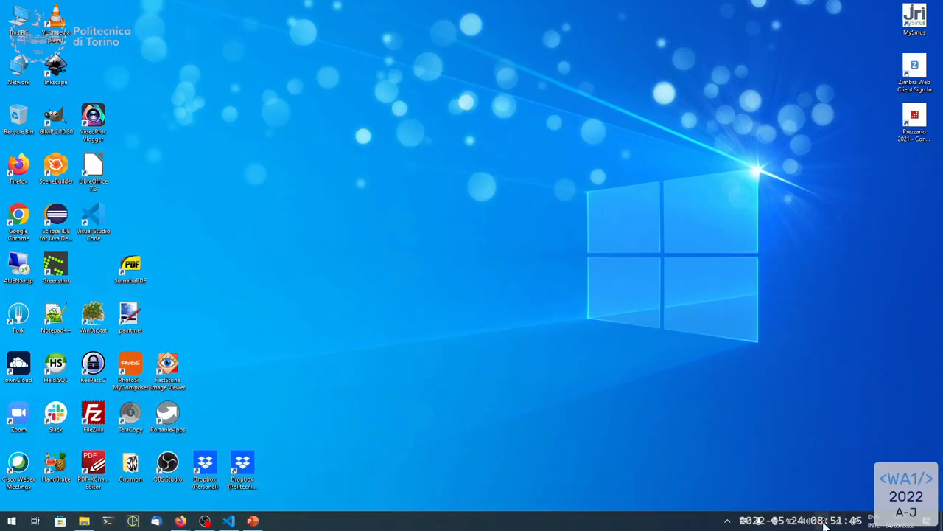